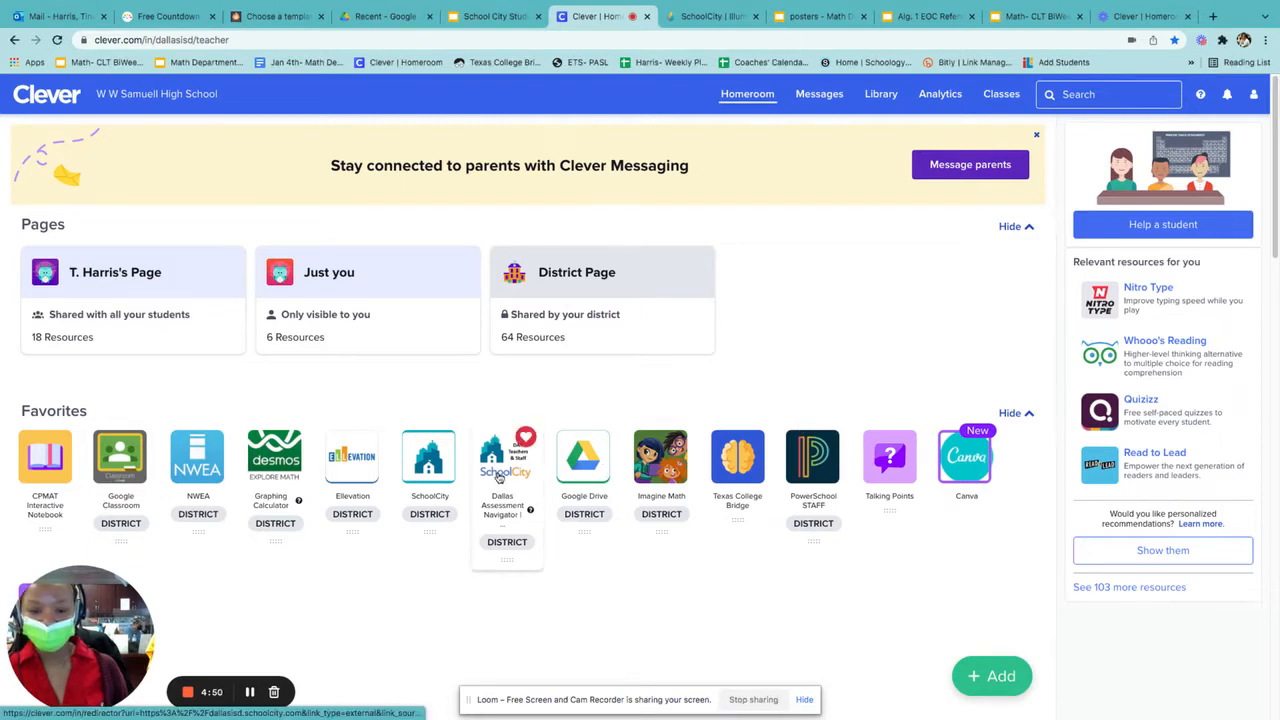
# Launch the Dallas Assessment Navigator favorite from the Clever homeroom.
pyautogui.click(507, 470)
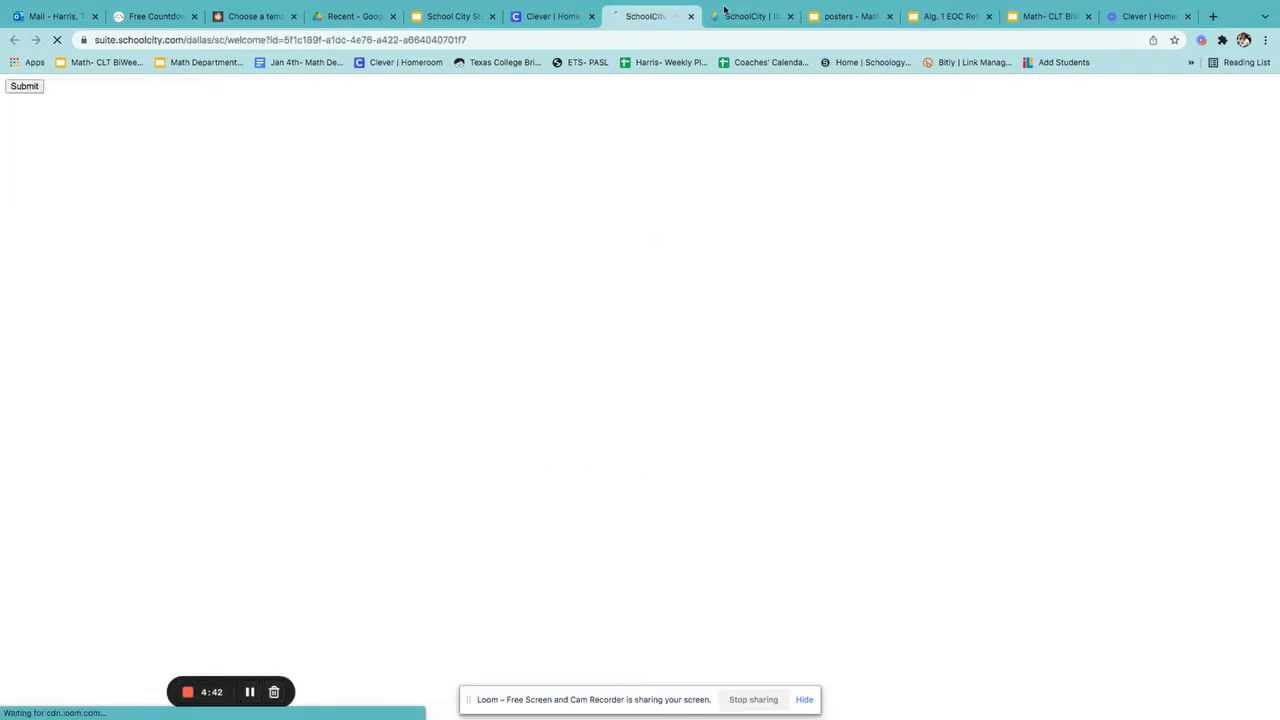
pyautogui.moveTo(748, 16)
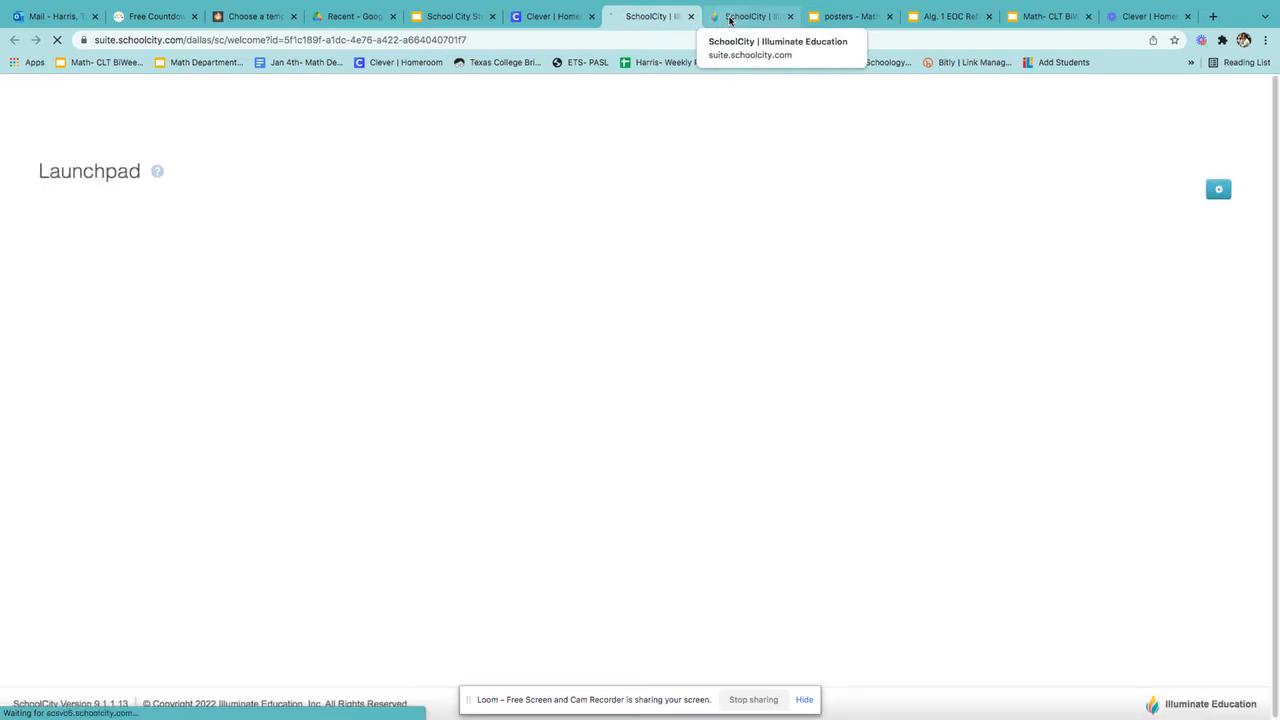
pyautogui.moveTo(650, 16)
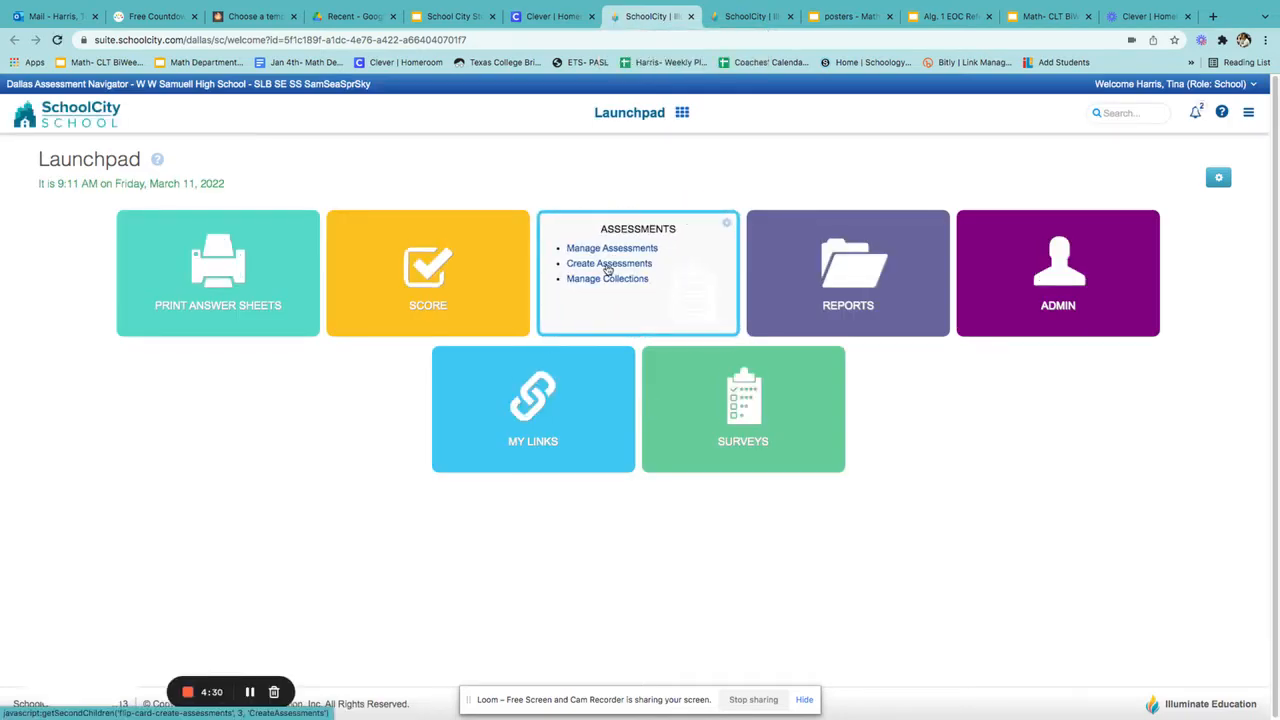
# Create a new assessment and choose the Item Bank type.
pyautogui.click(609, 263)
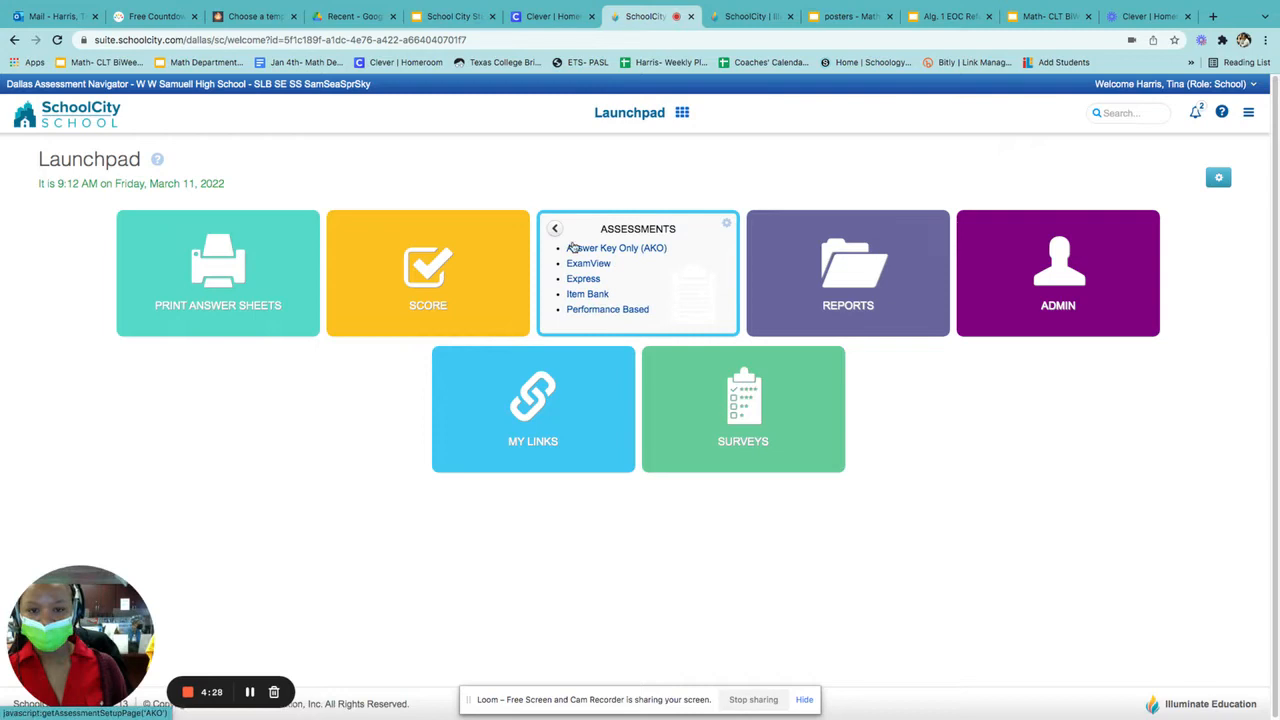
pyautogui.moveTo(610, 248)
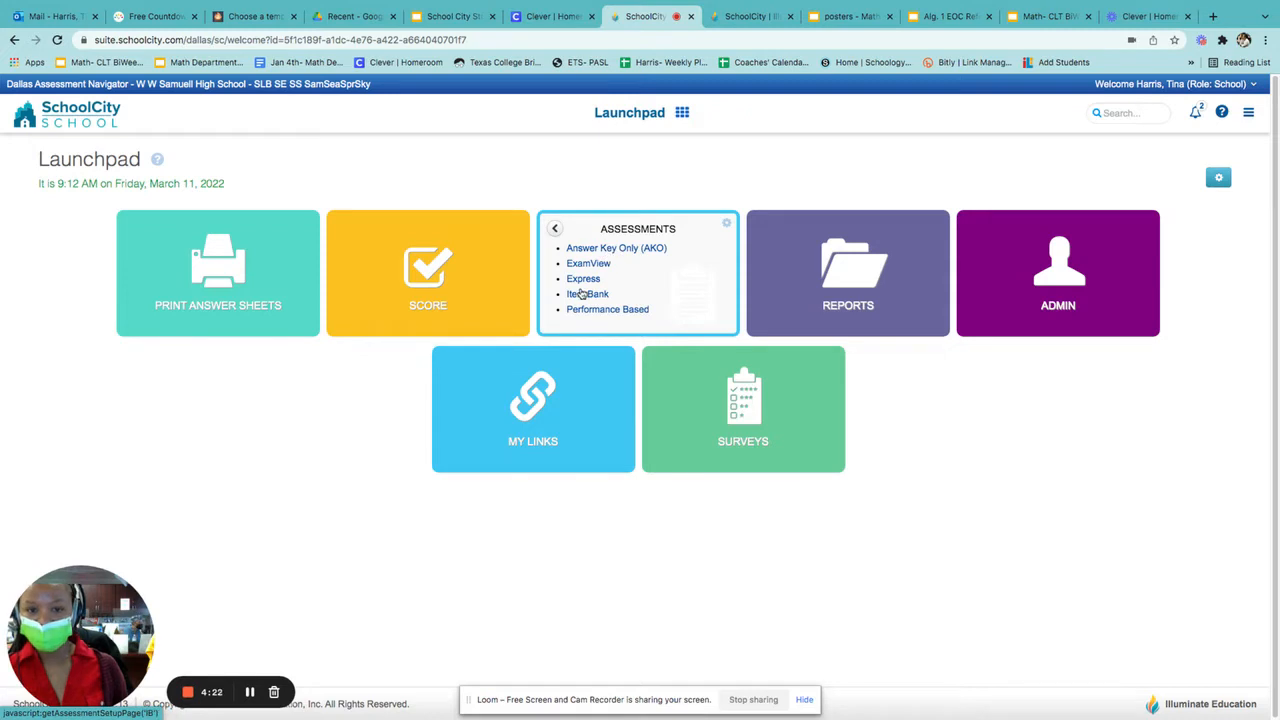
pyautogui.click(588, 294)
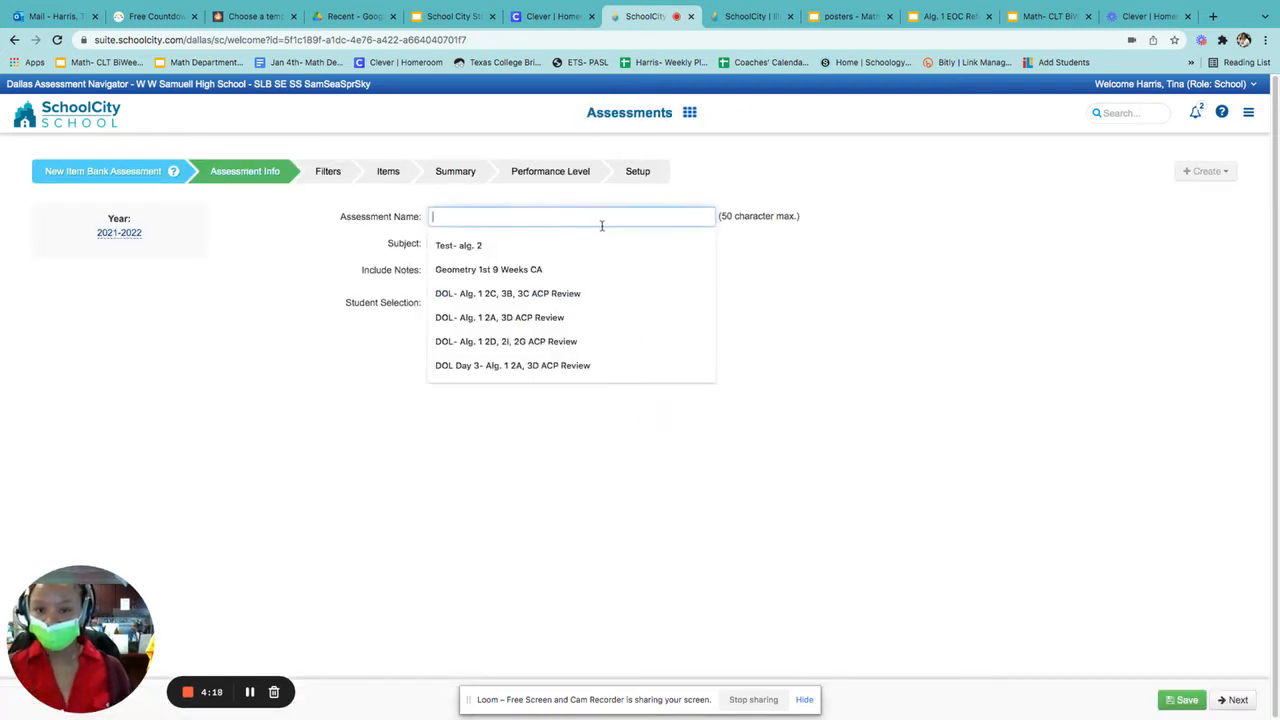
# Schedule by course group ACP Algebra II 21-22 and name the test 'Test2- alg. 2'.
pyautogui.click(459, 245)
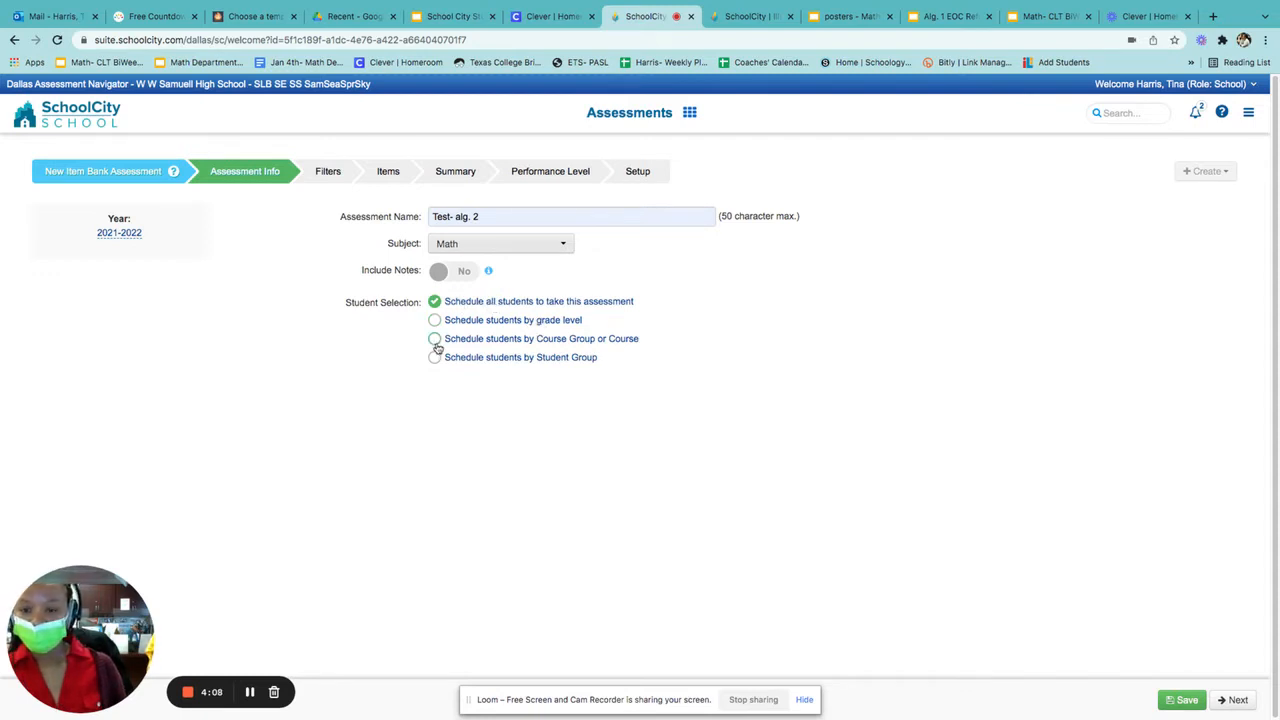
pyautogui.click(435, 338)
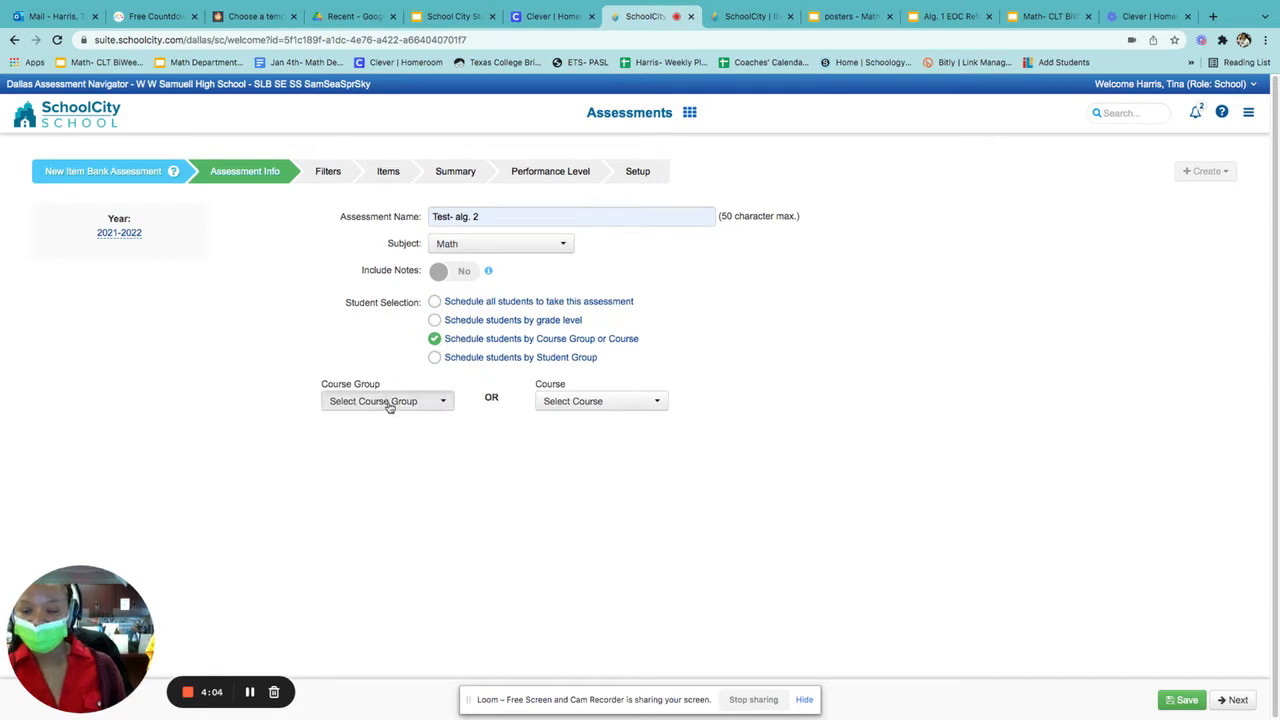
pyautogui.click(387, 401)
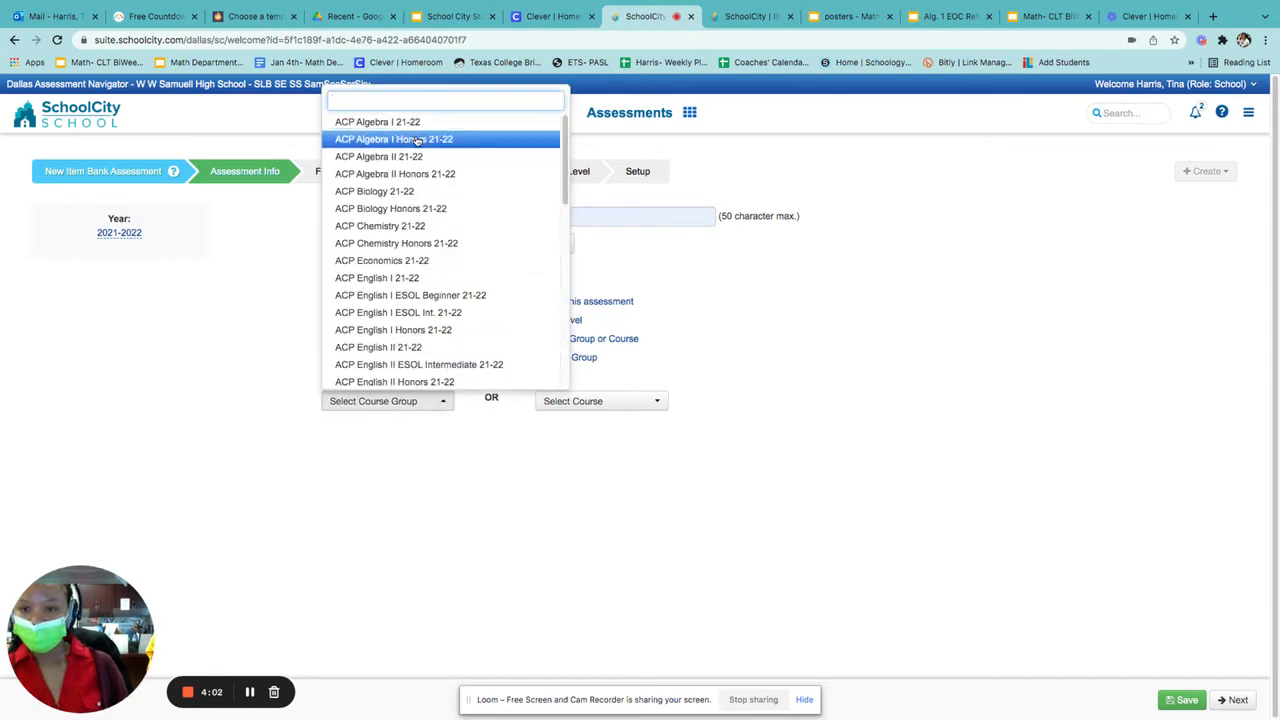
pyautogui.moveTo(416, 156)
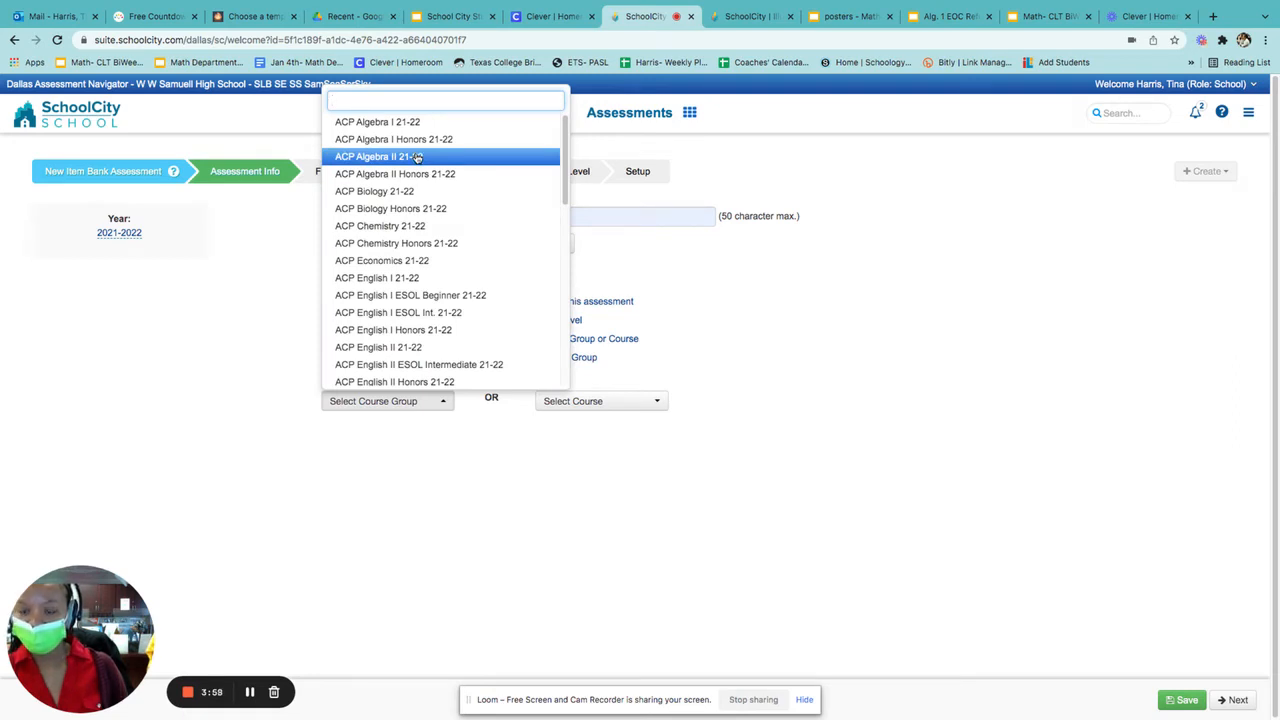
pyautogui.click(378, 156)
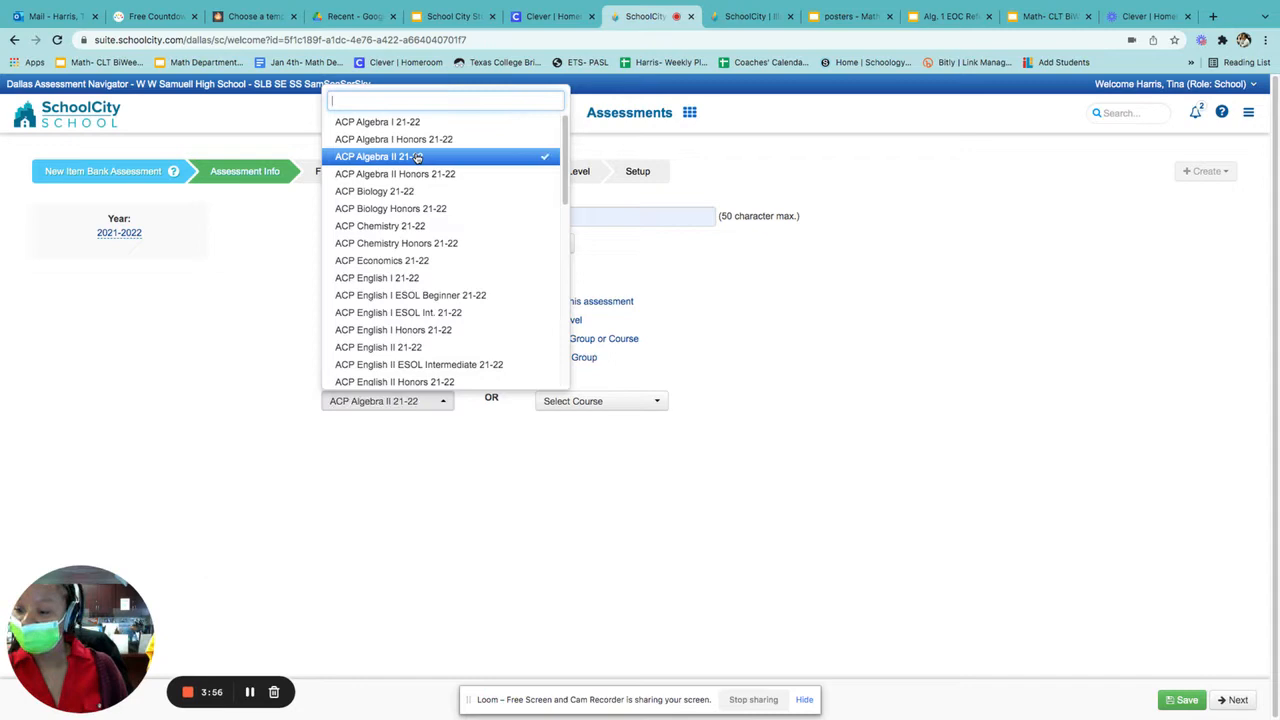
pyautogui.moveTo(418, 173)
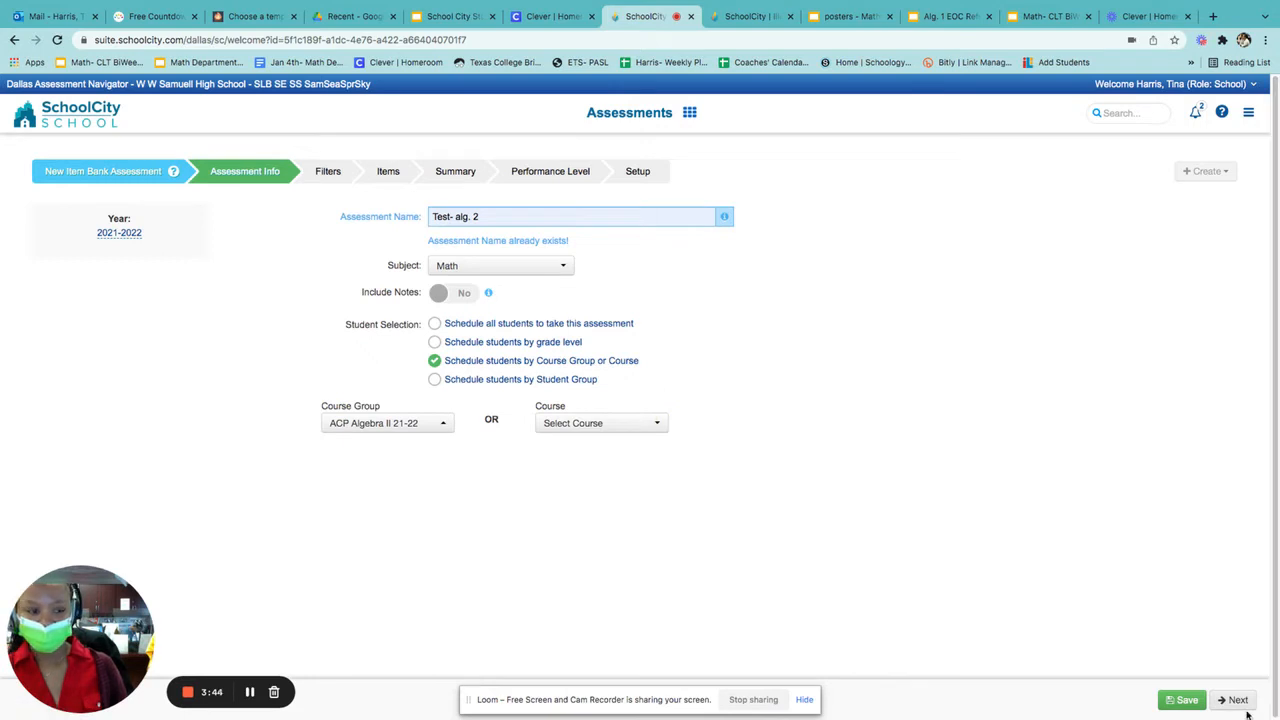
pyautogui.moveTo(908, 601)
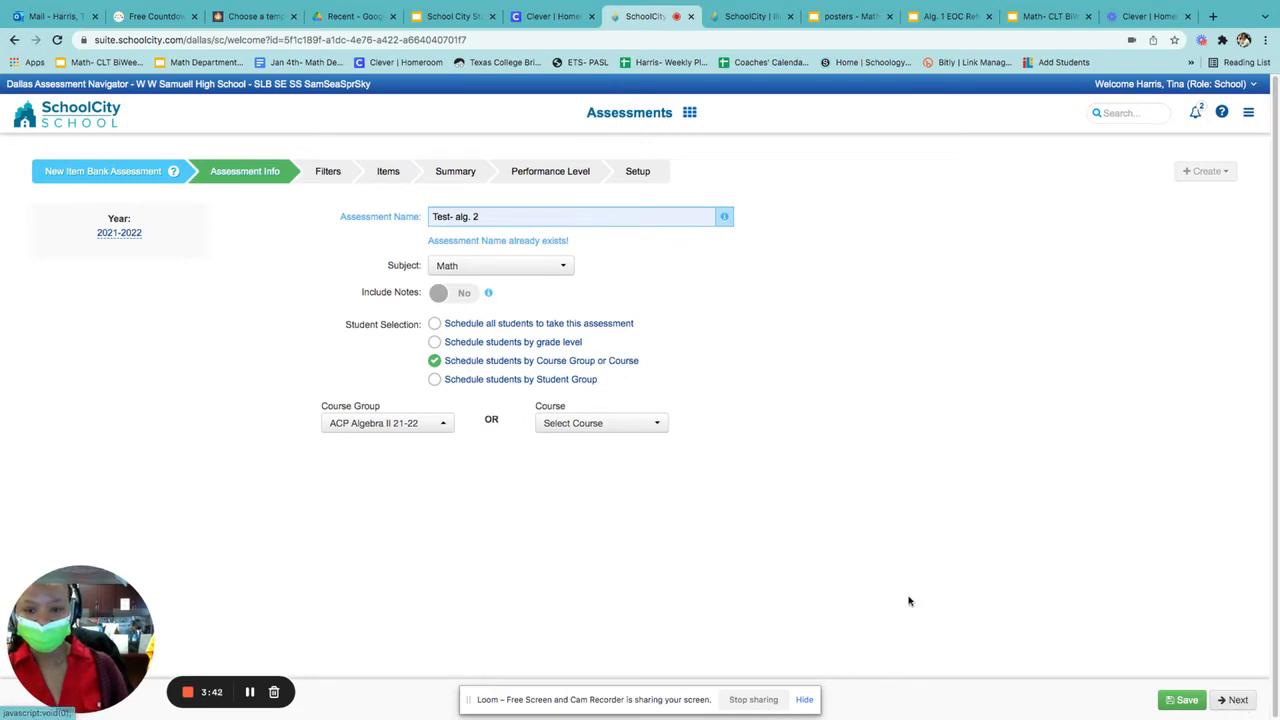
pyautogui.moveTo(884, 597)
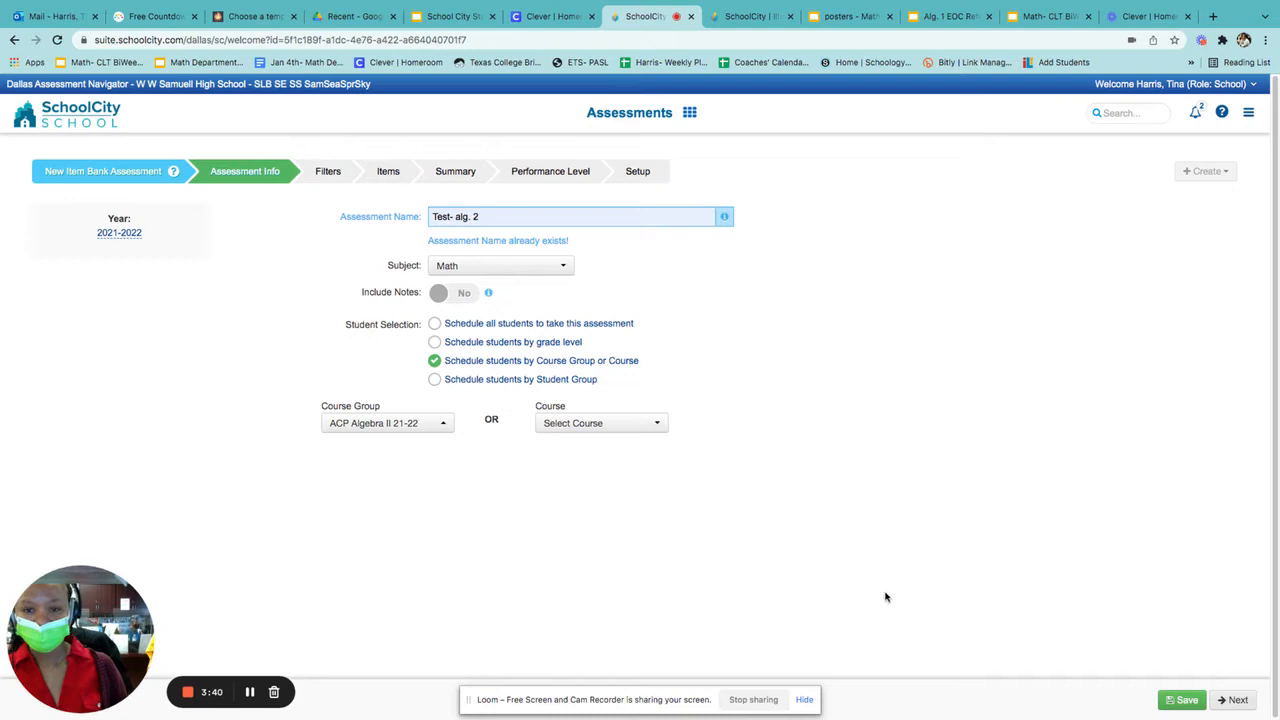
pyautogui.click(570, 216)
pyautogui.write('2')
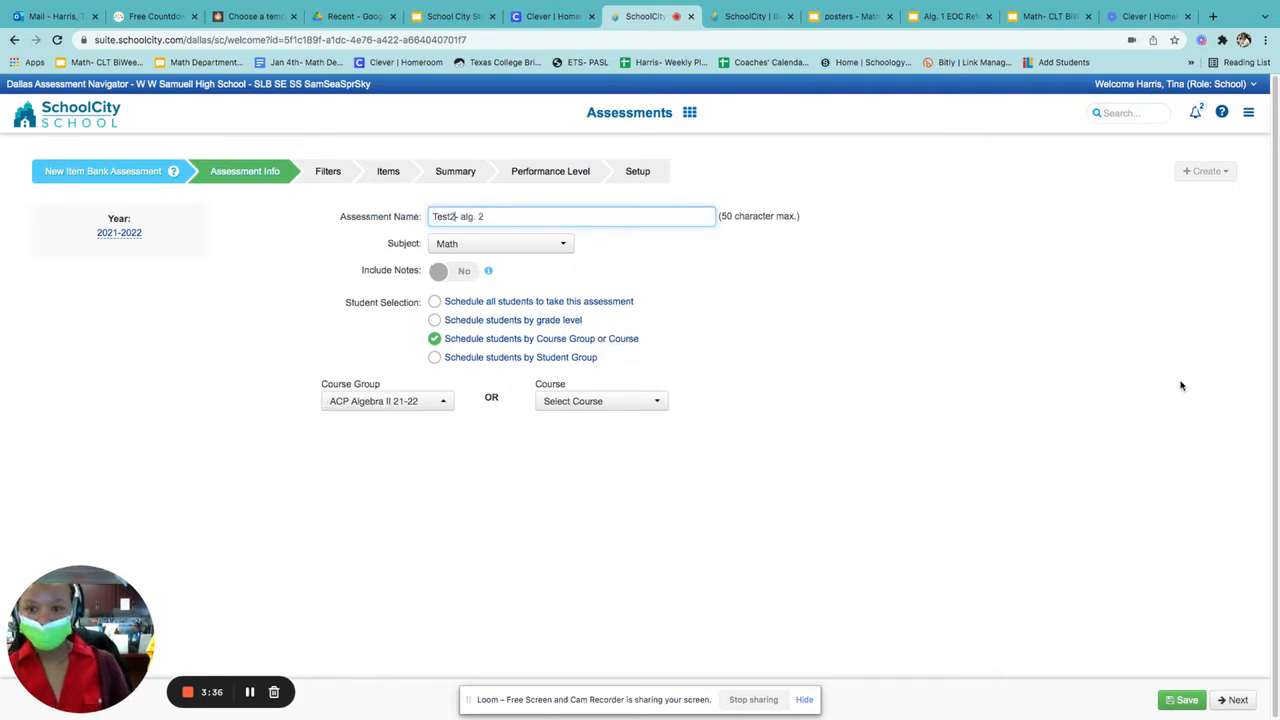
pyautogui.moveTo(594, 558)
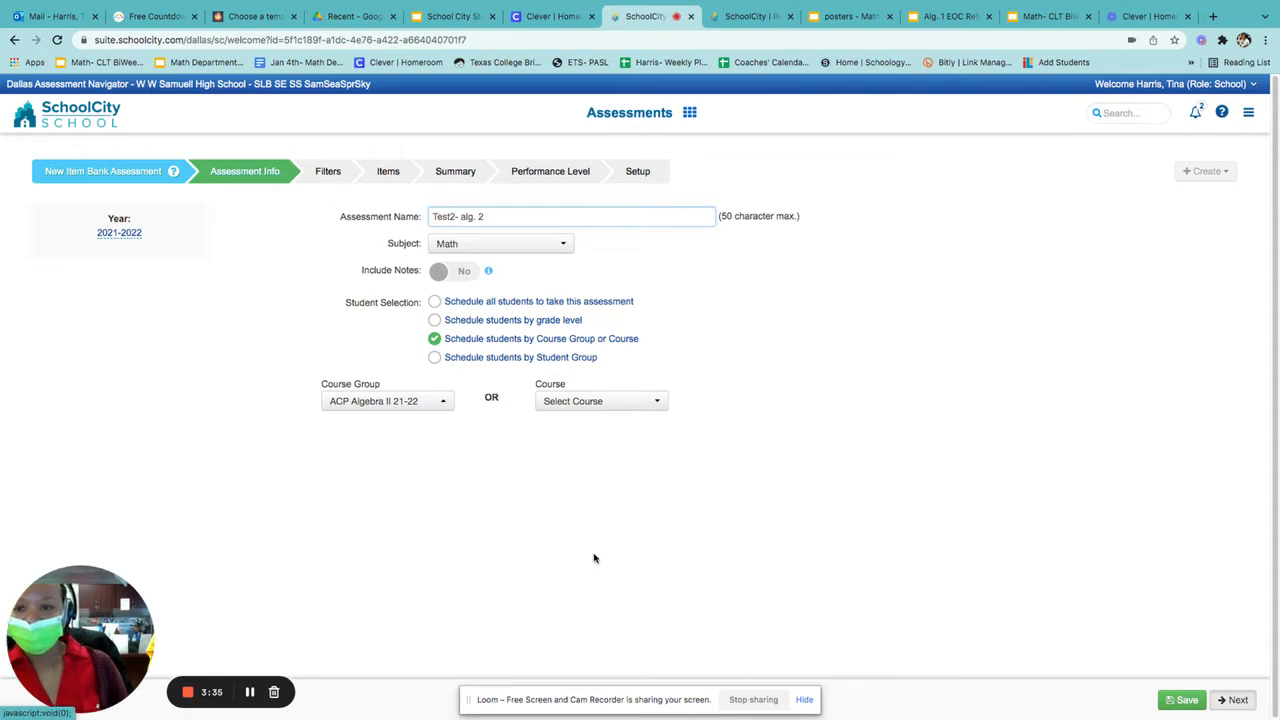
# Filter the item bank to quadratic and square root standards A2.4(C) and A2.4(F).
pyautogui.click(1237, 699)
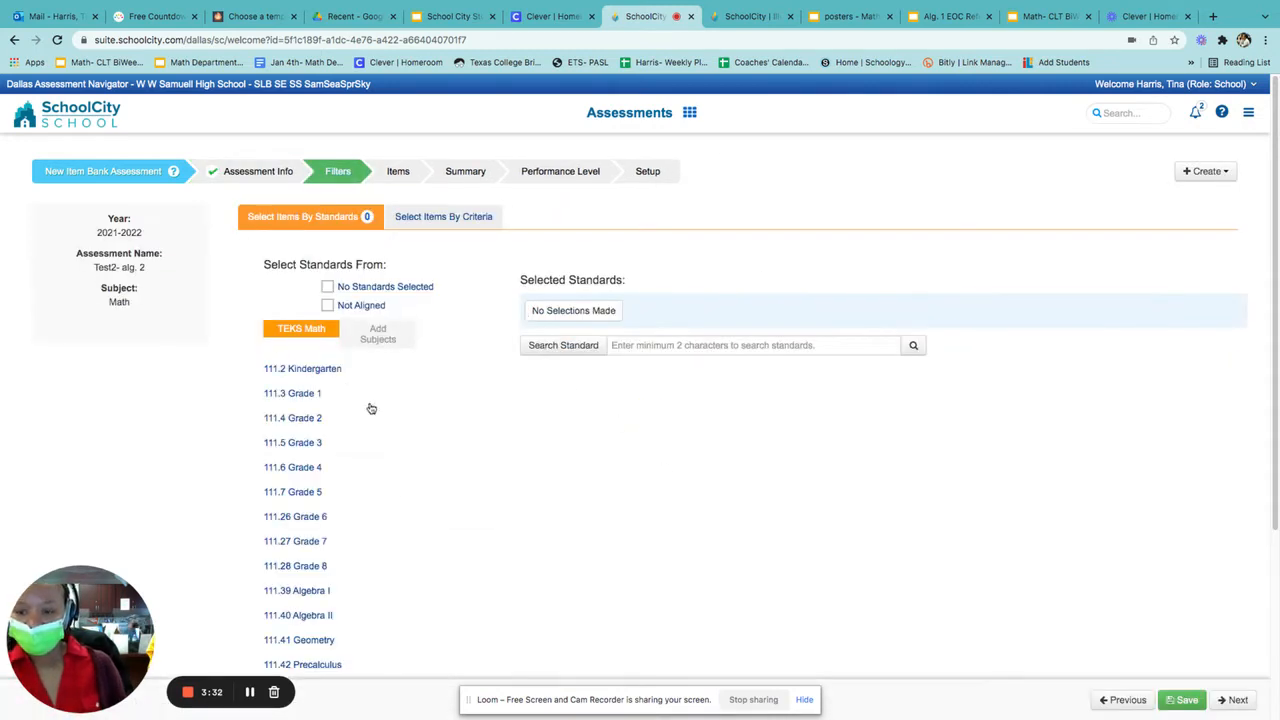
pyautogui.click(298, 615)
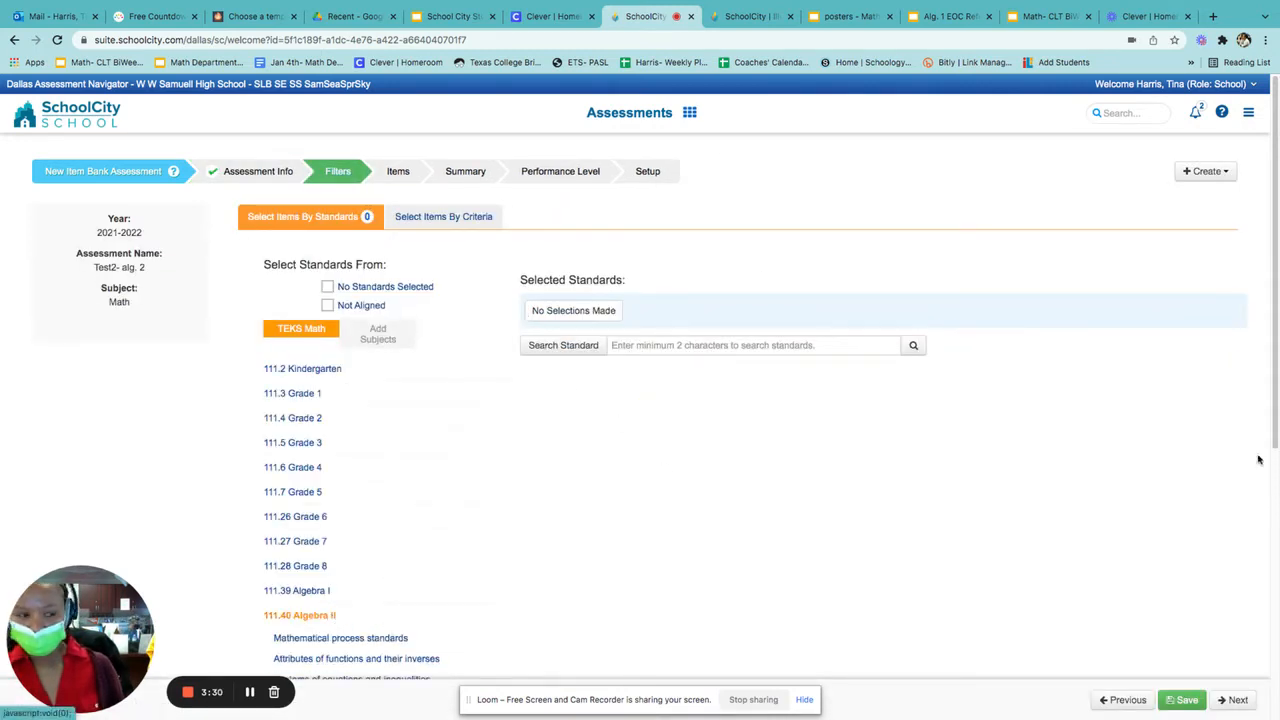
pyautogui.scroll(-3)
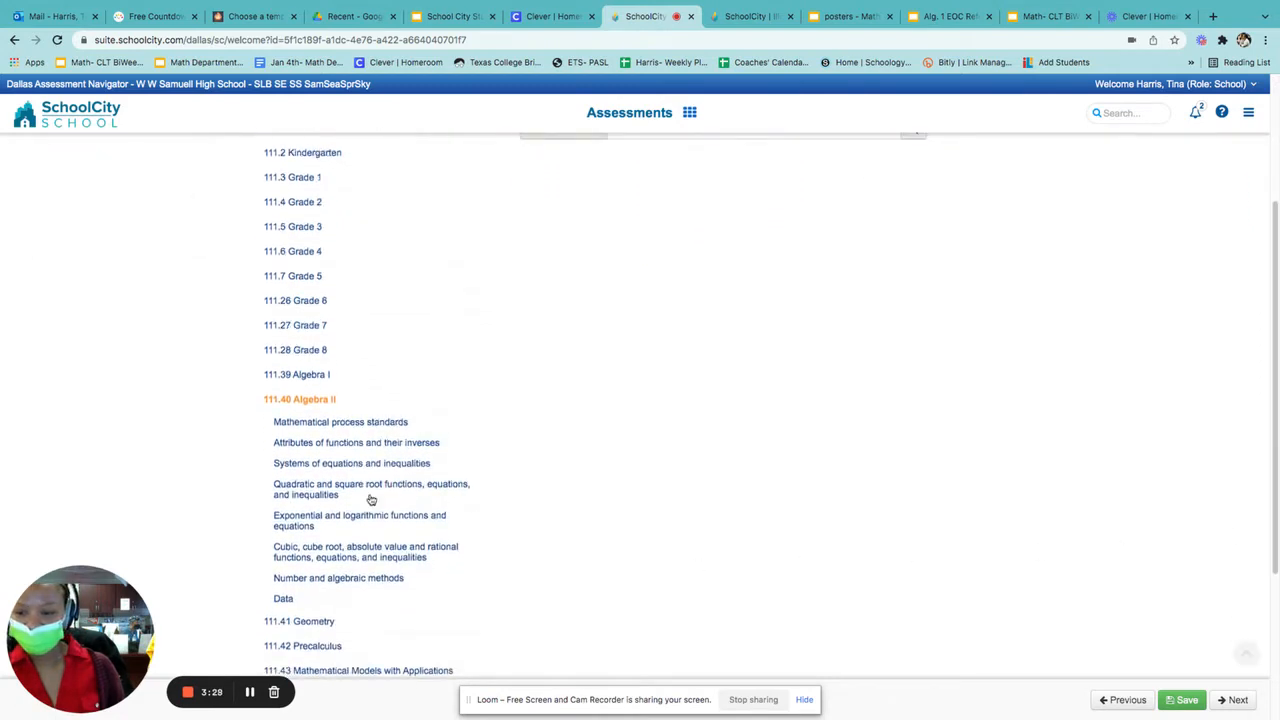
pyautogui.click(371, 489)
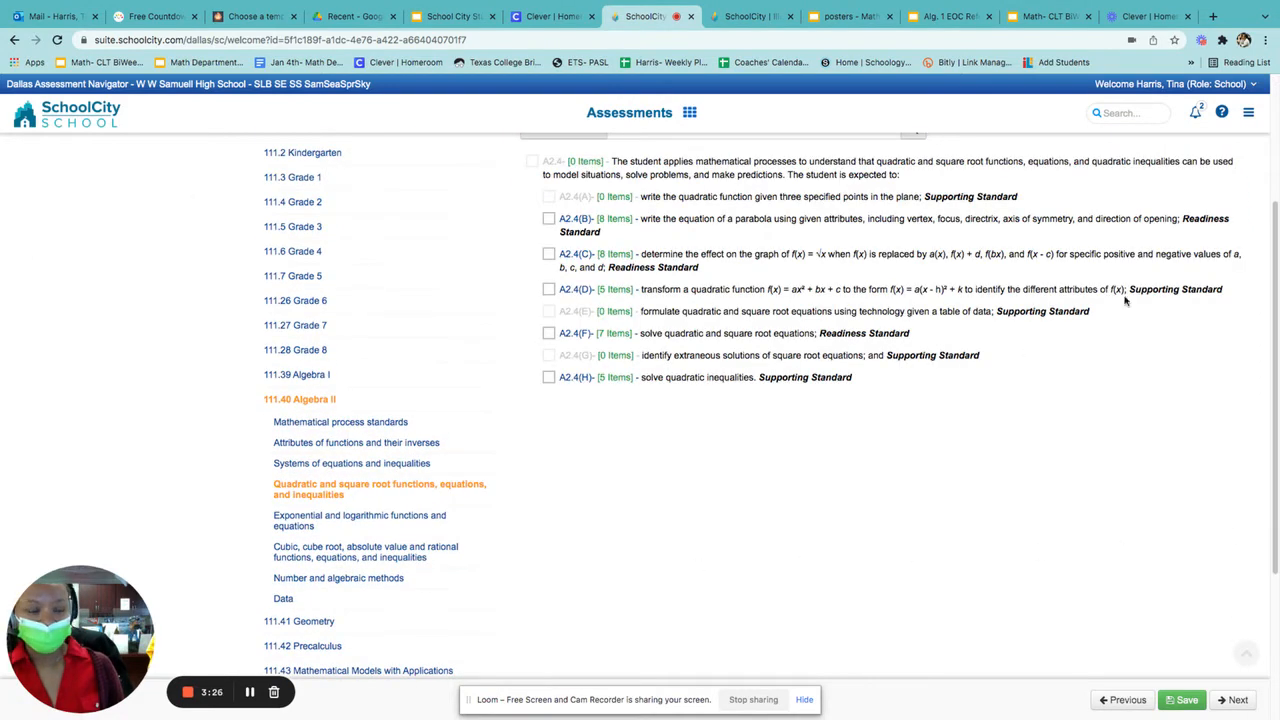
pyautogui.moveTo(520, 305)
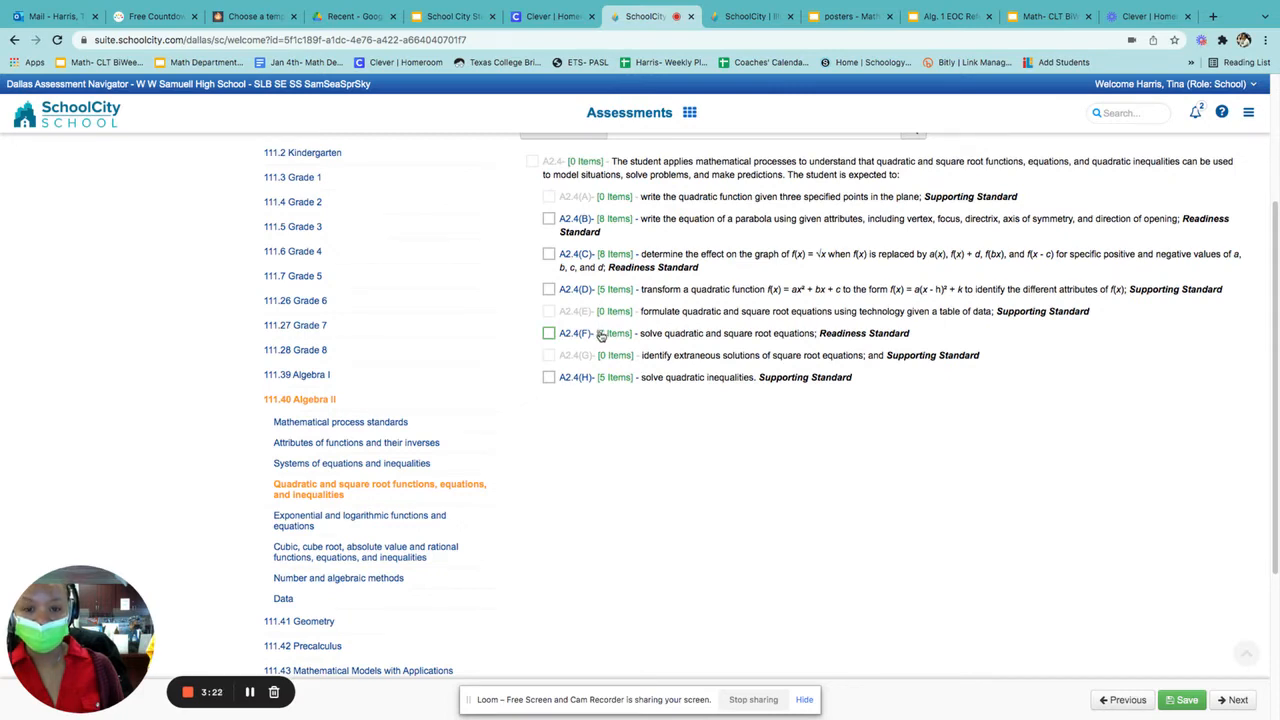
pyautogui.click(548, 253)
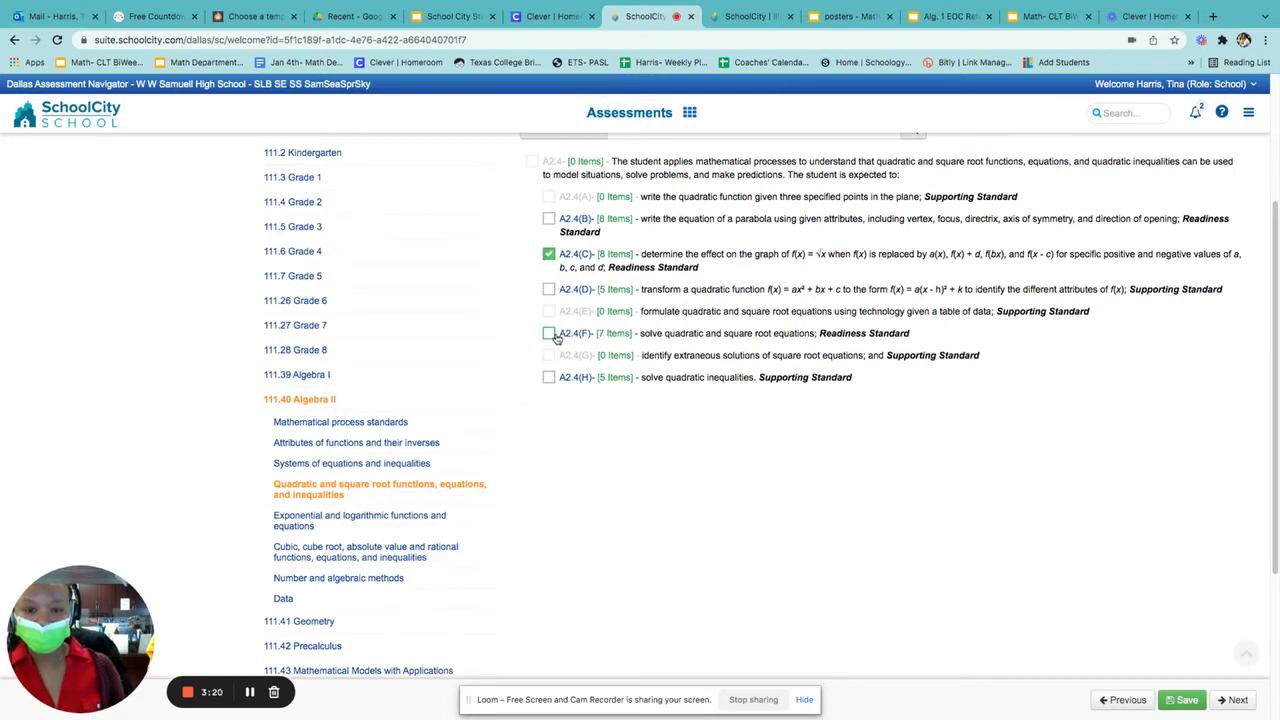
pyautogui.click(548, 333)
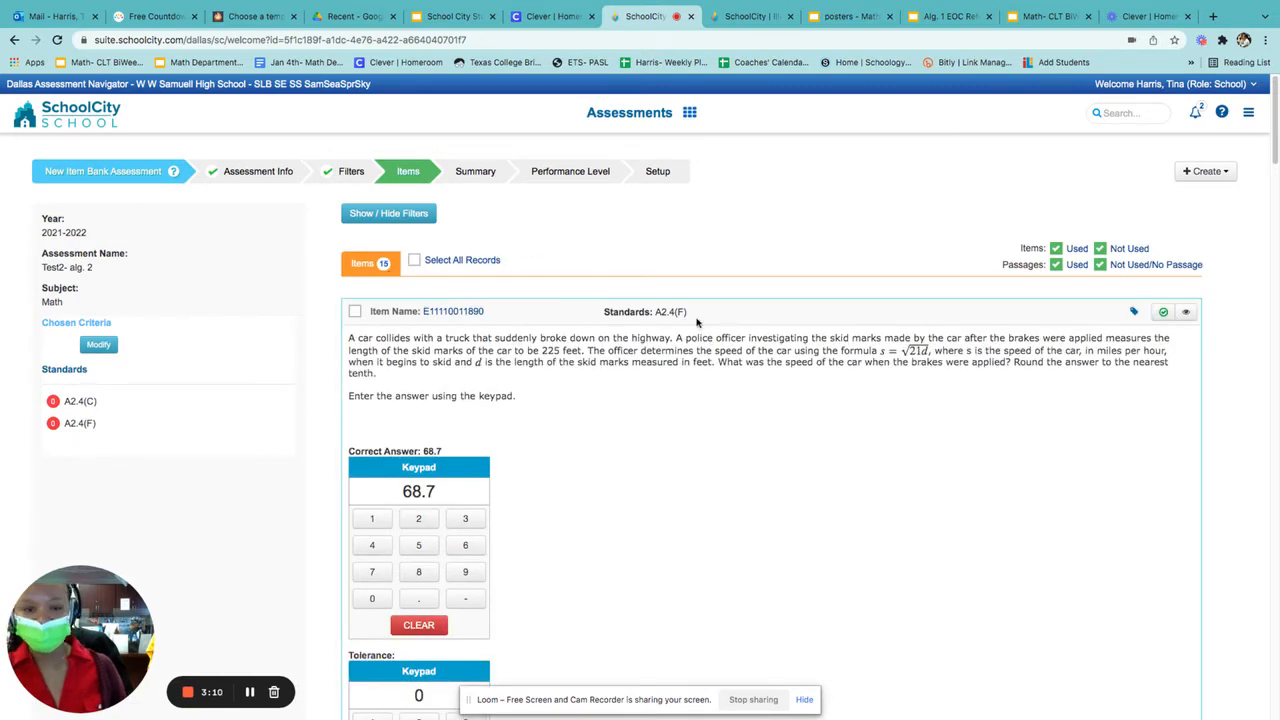
pyautogui.scroll(-3)
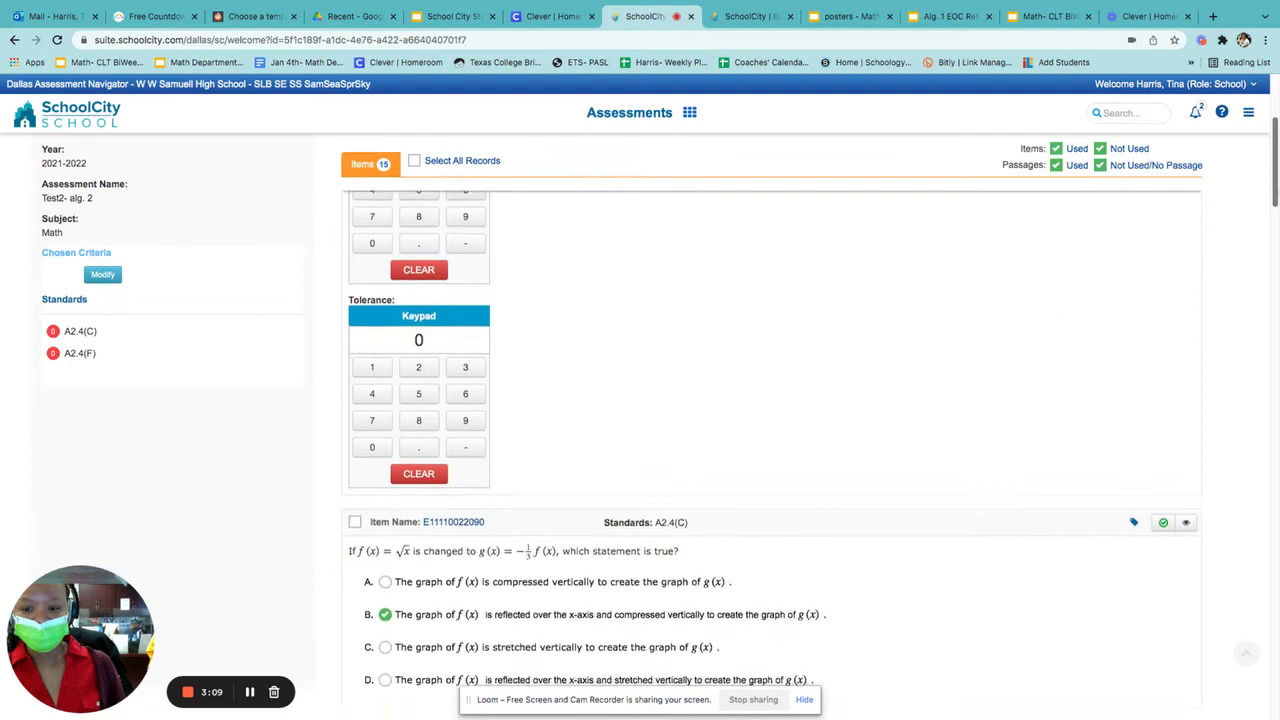
pyautogui.scroll(-3)
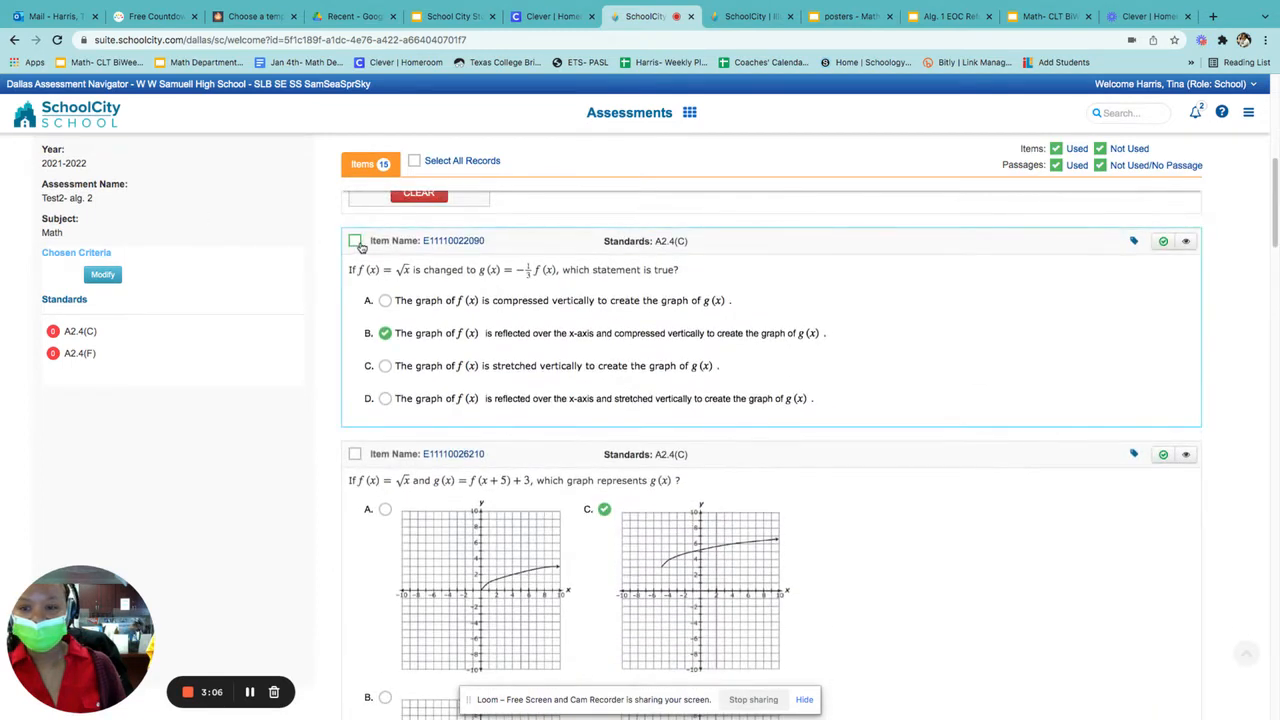
pyautogui.click(355, 240)
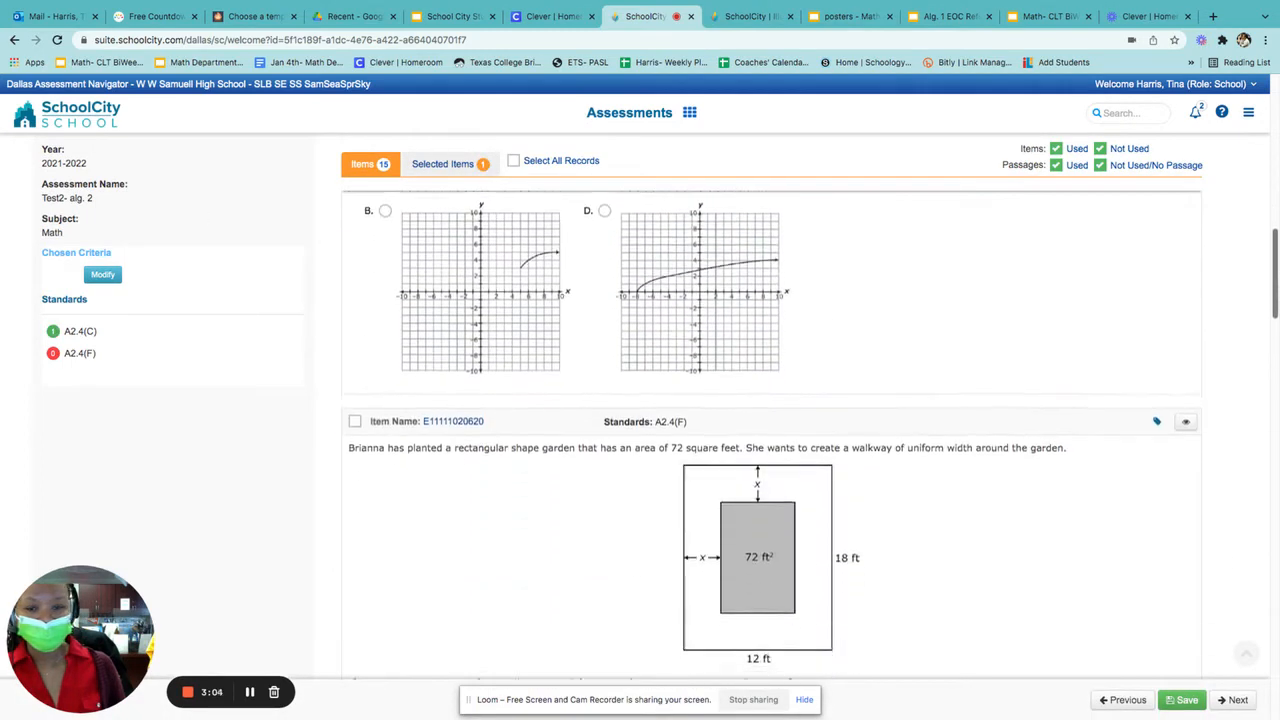
pyautogui.scroll(3)
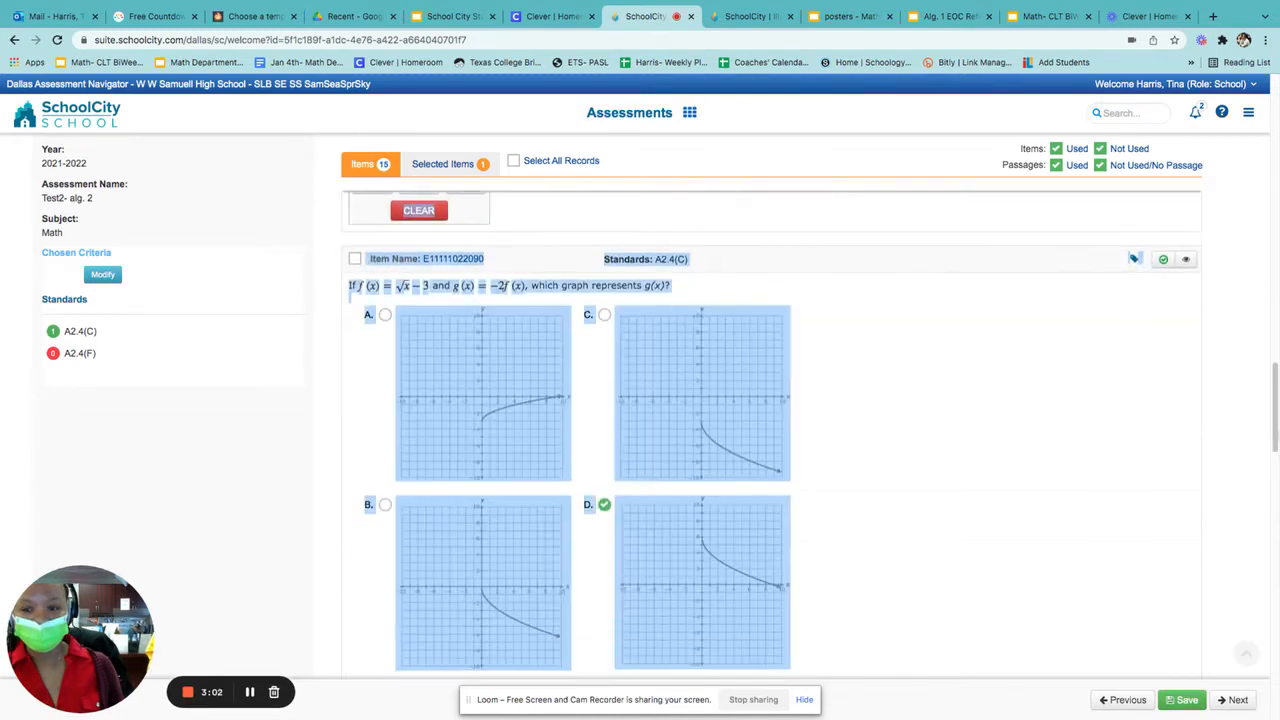
pyautogui.click(354, 258)
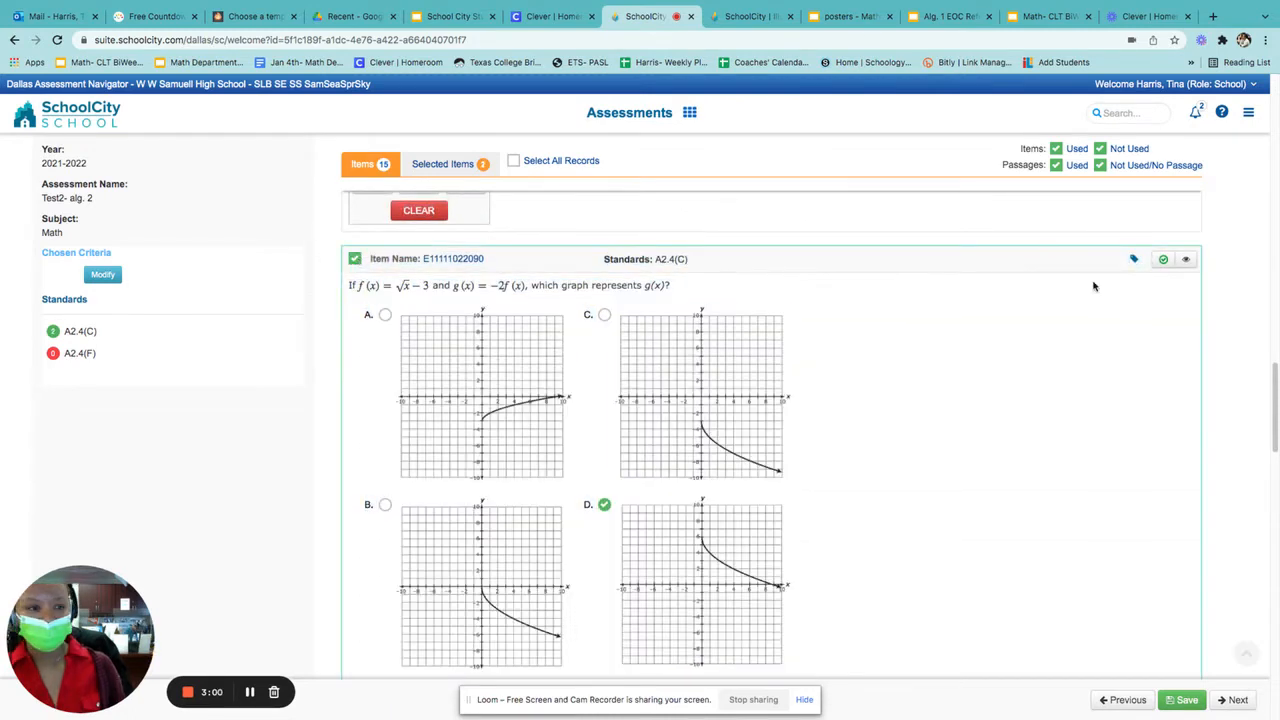
pyautogui.scroll(-3)
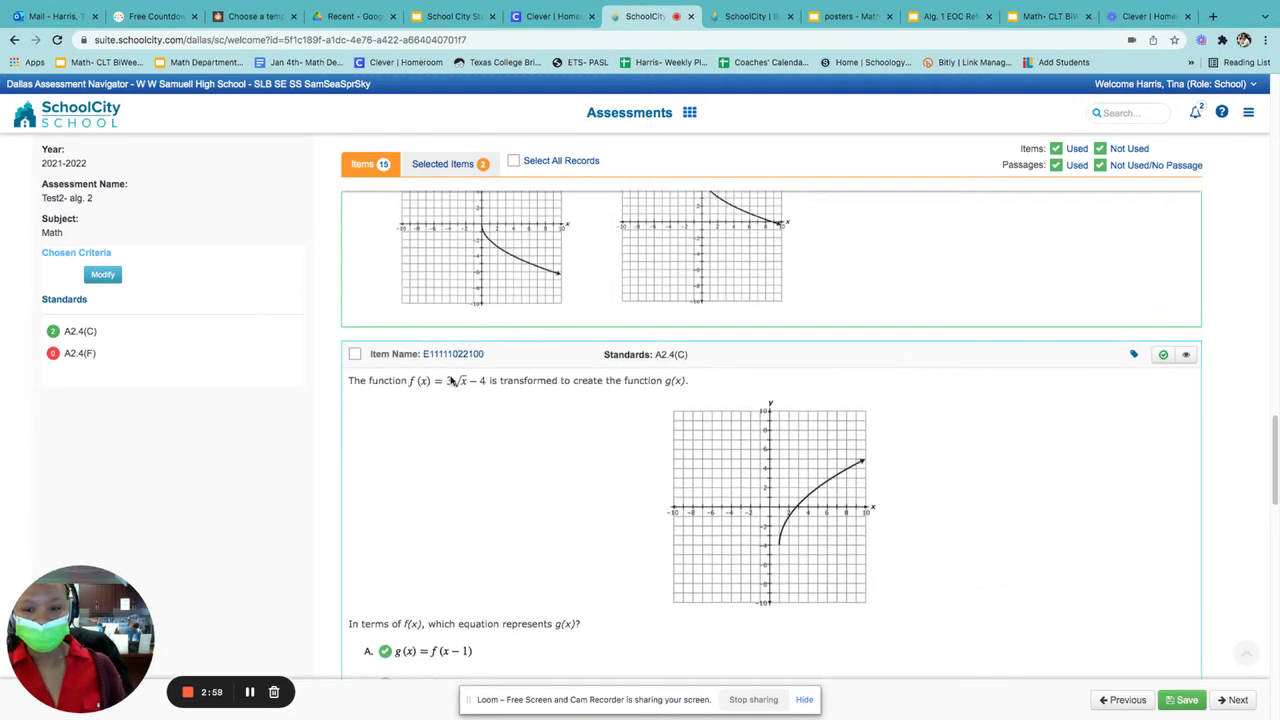
pyautogui.click(354, 353)
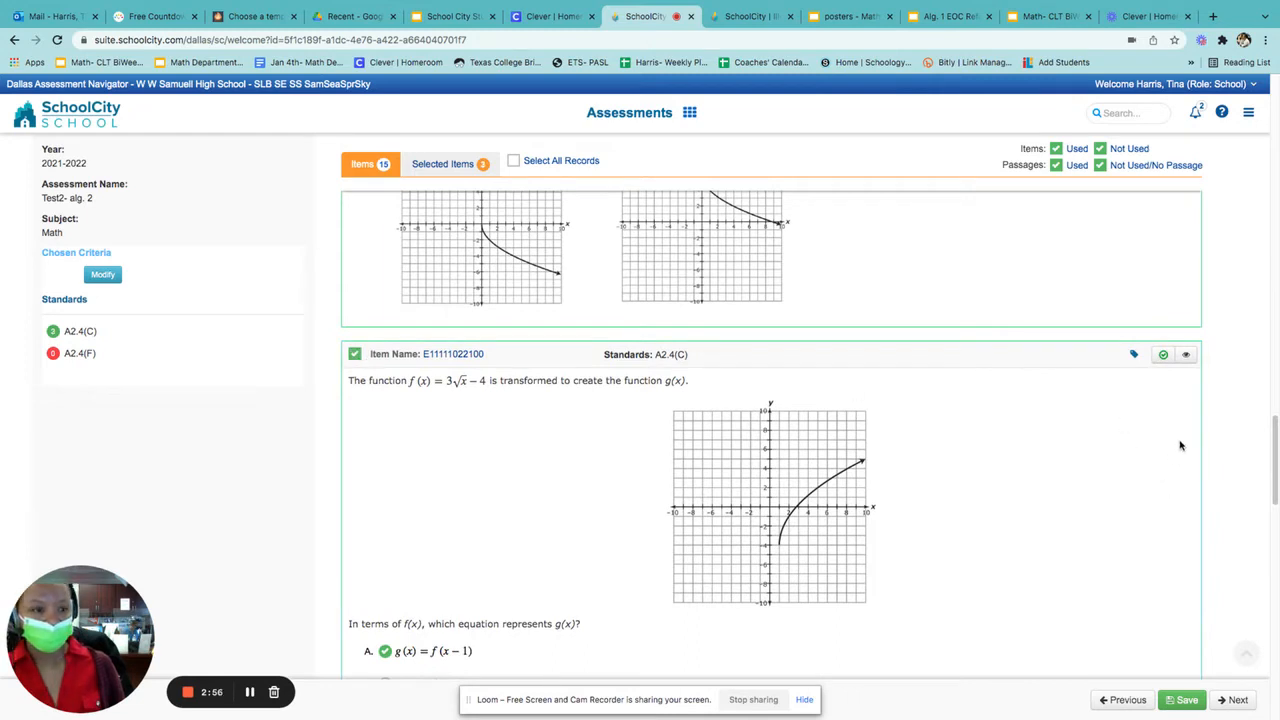
pyautogui.moveTo(475, 195)
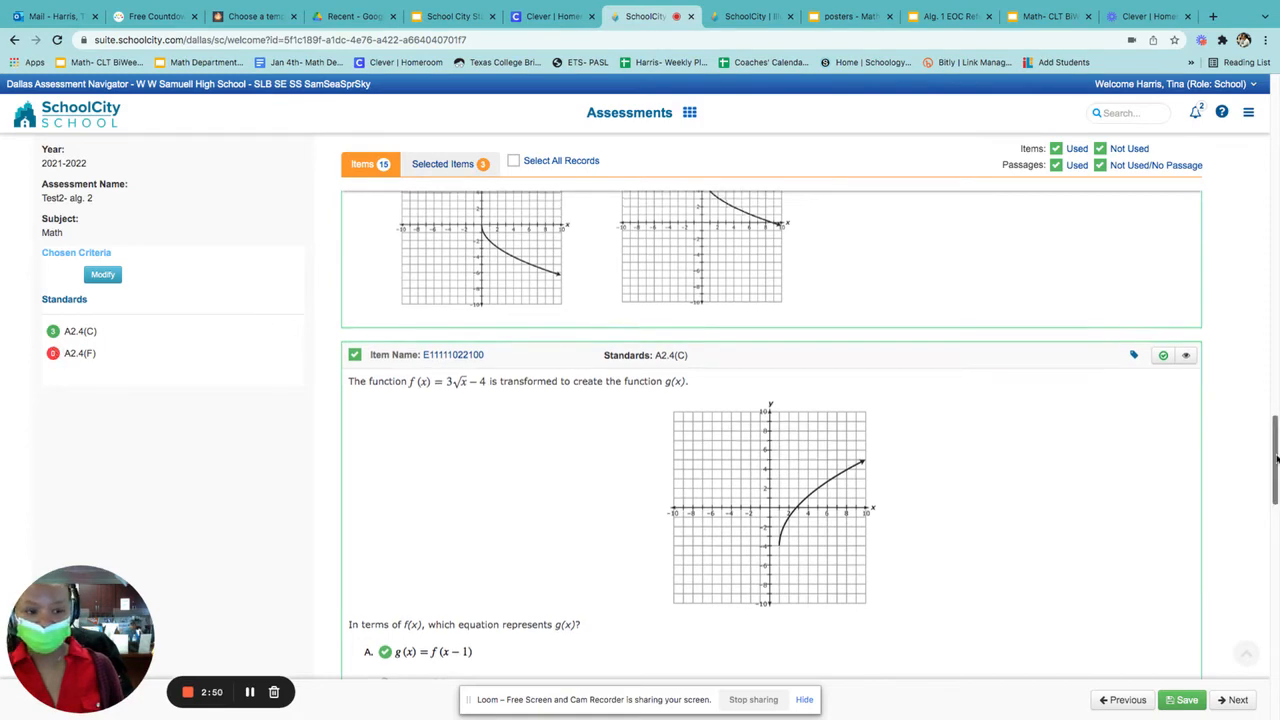
pyautogui.scroll(-3)
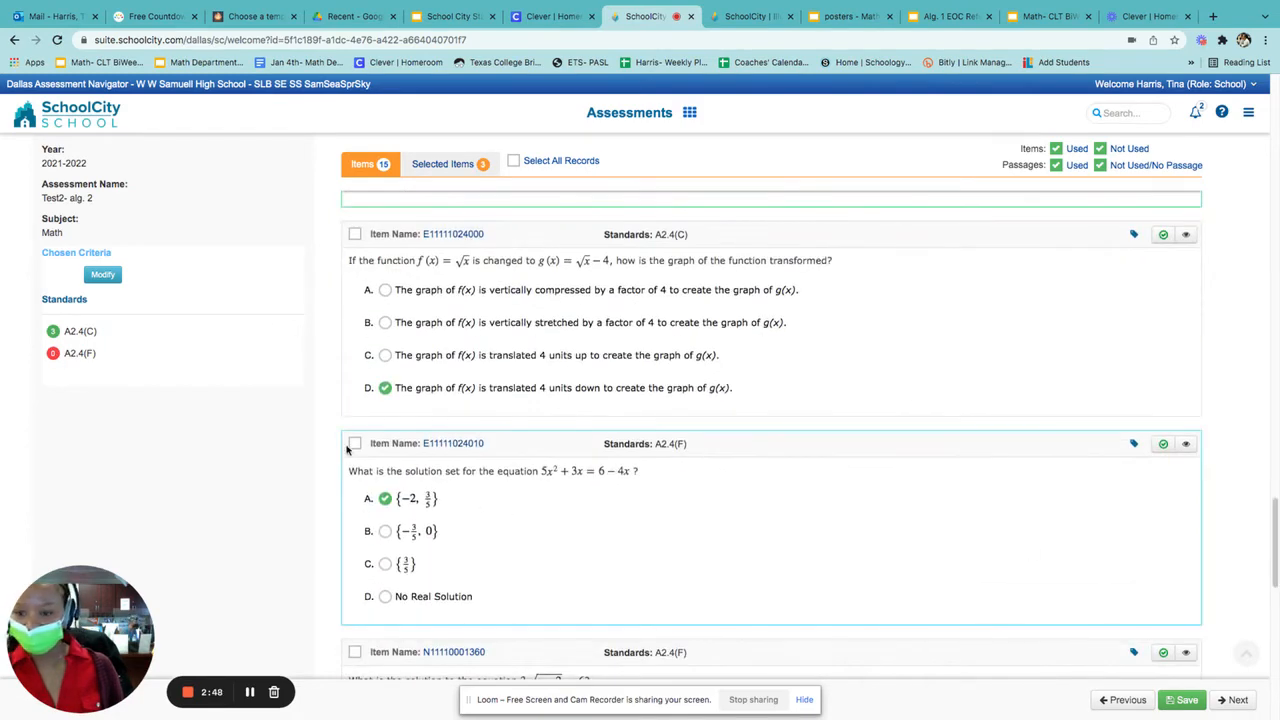
pyautogui.click(354, 443)
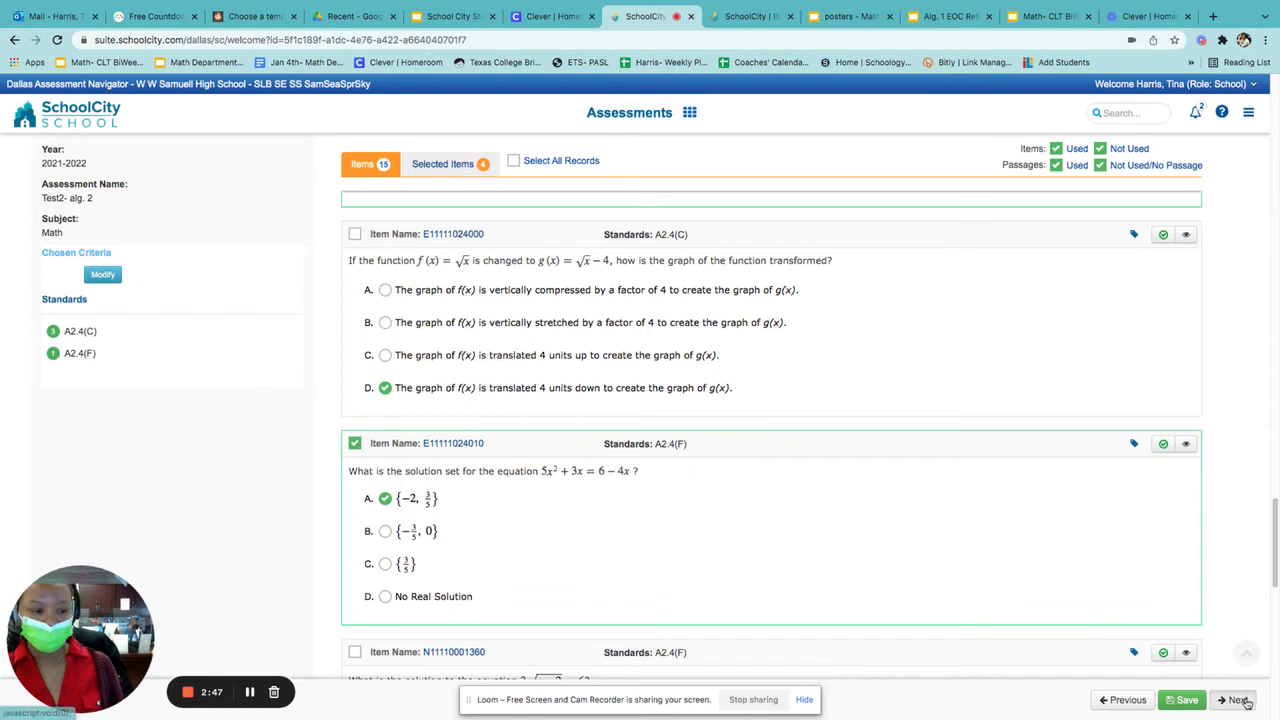
pyautogui.click(1237, 699)
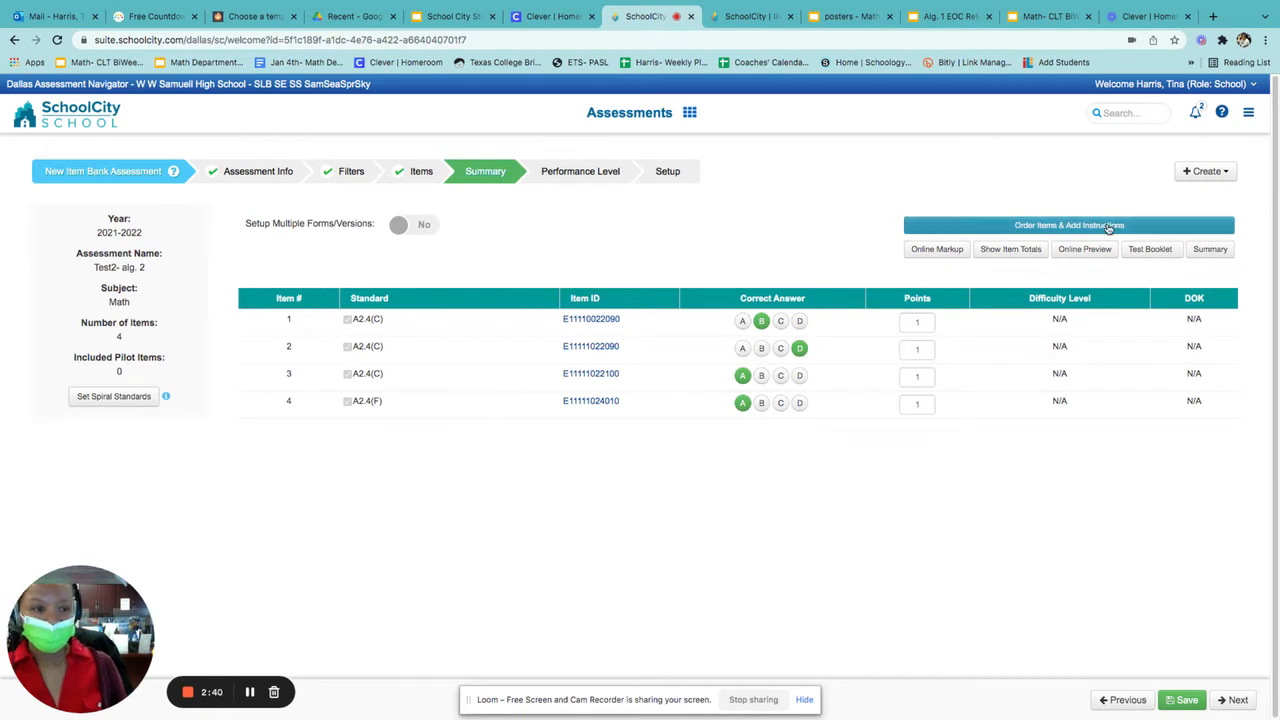
# Open the Order Items & Add Instructions view from the Summary step.
pyautogui.click(1068, 224)
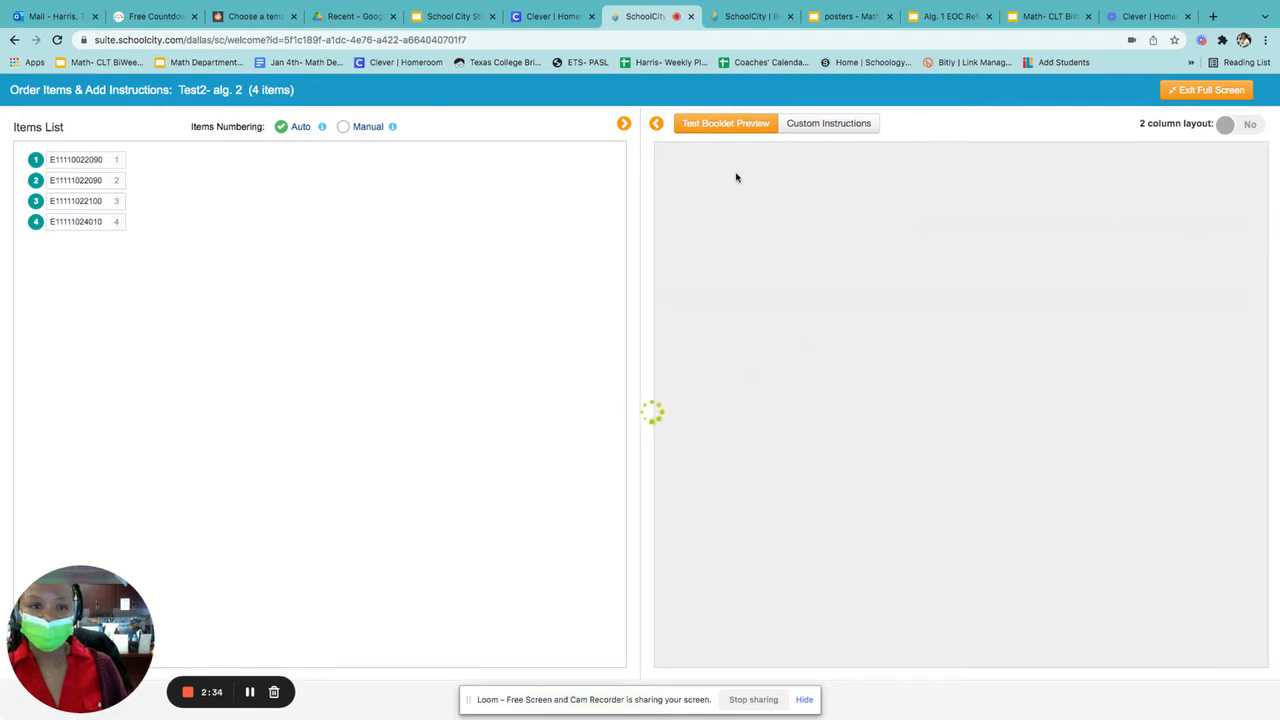
pyautogui.moveTo(1093, 157)
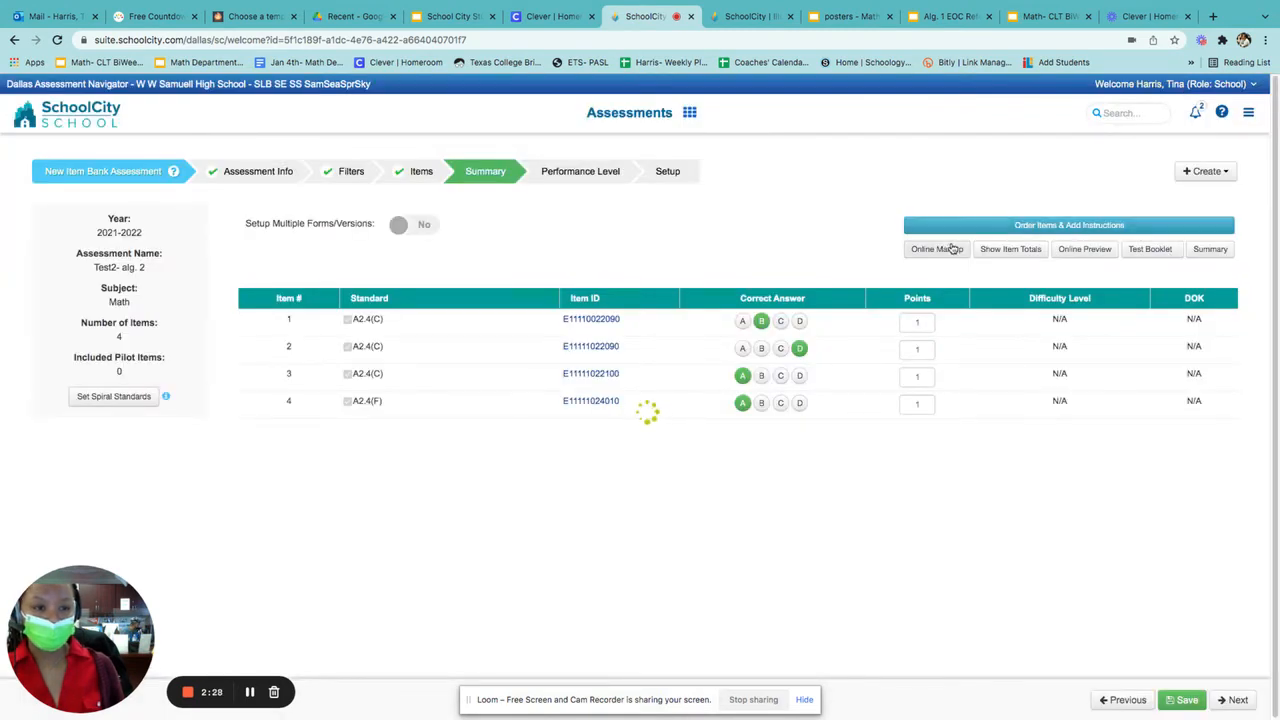
pyautogui.moveTo(953, 253)
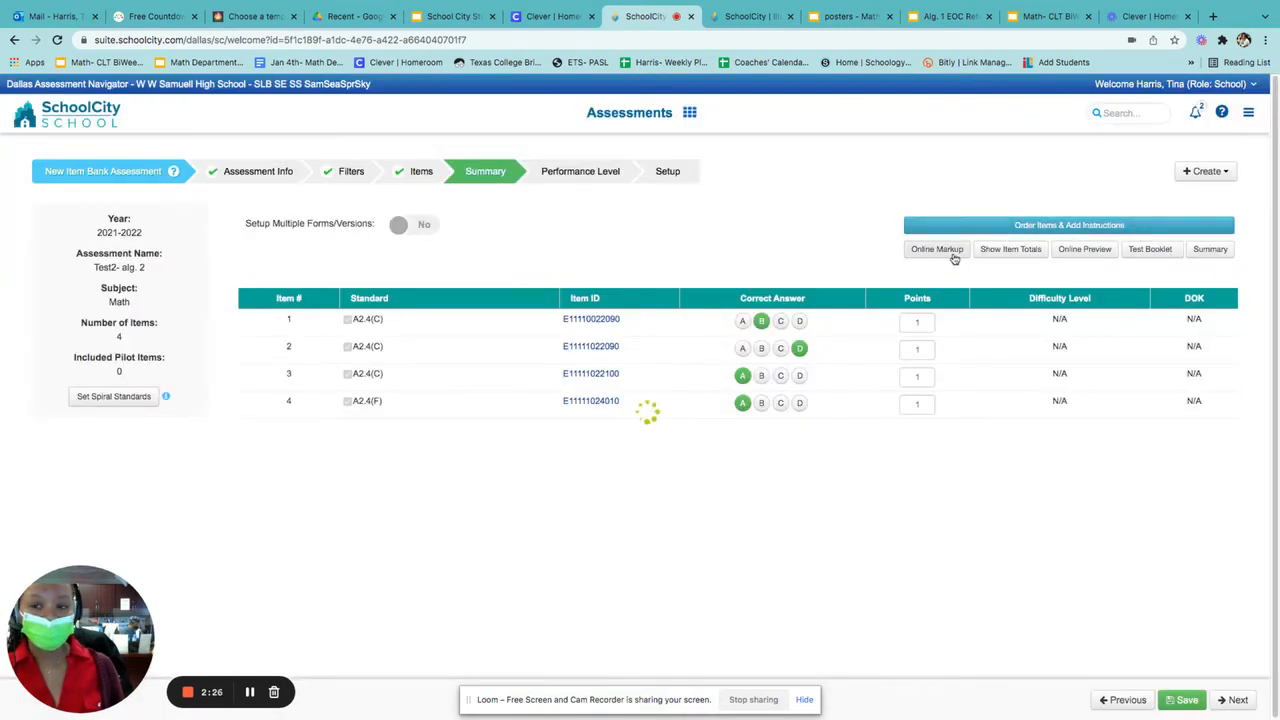
# Open the Markup Panel showing item 1's text-to-speech options.
pyautogui.click(936, 249)
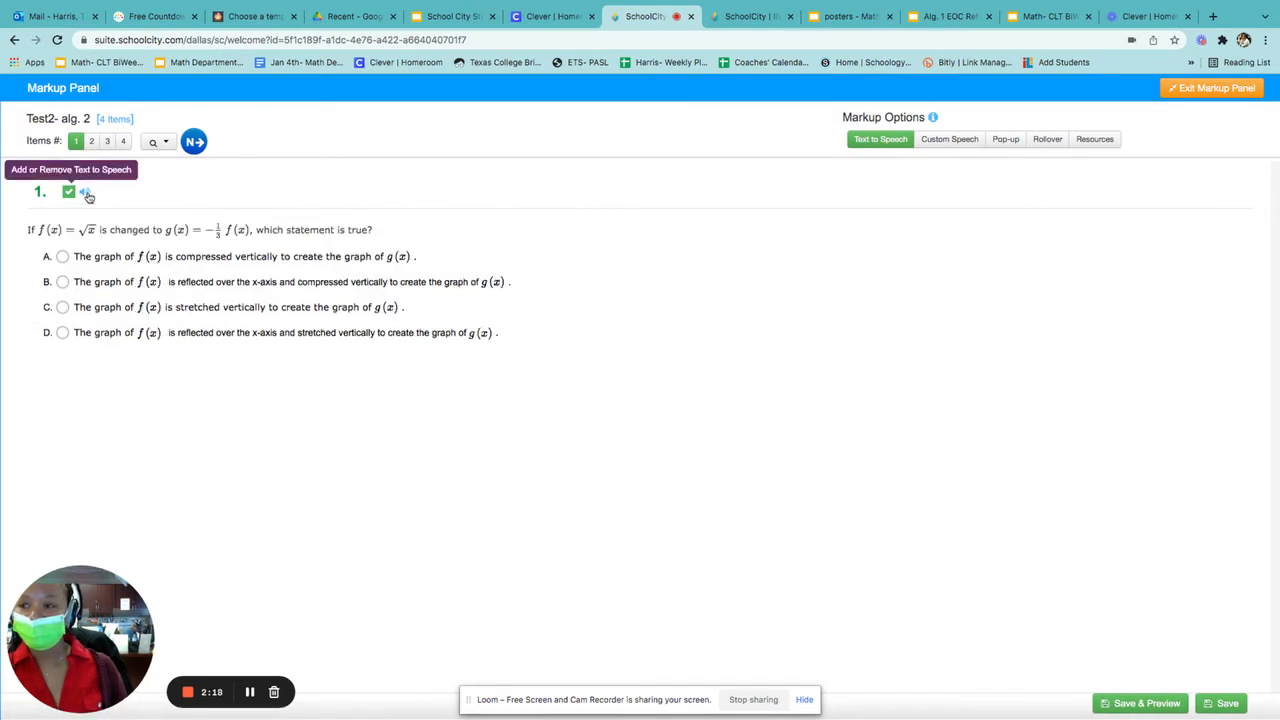
pyautogui.moveTo(948, 139)
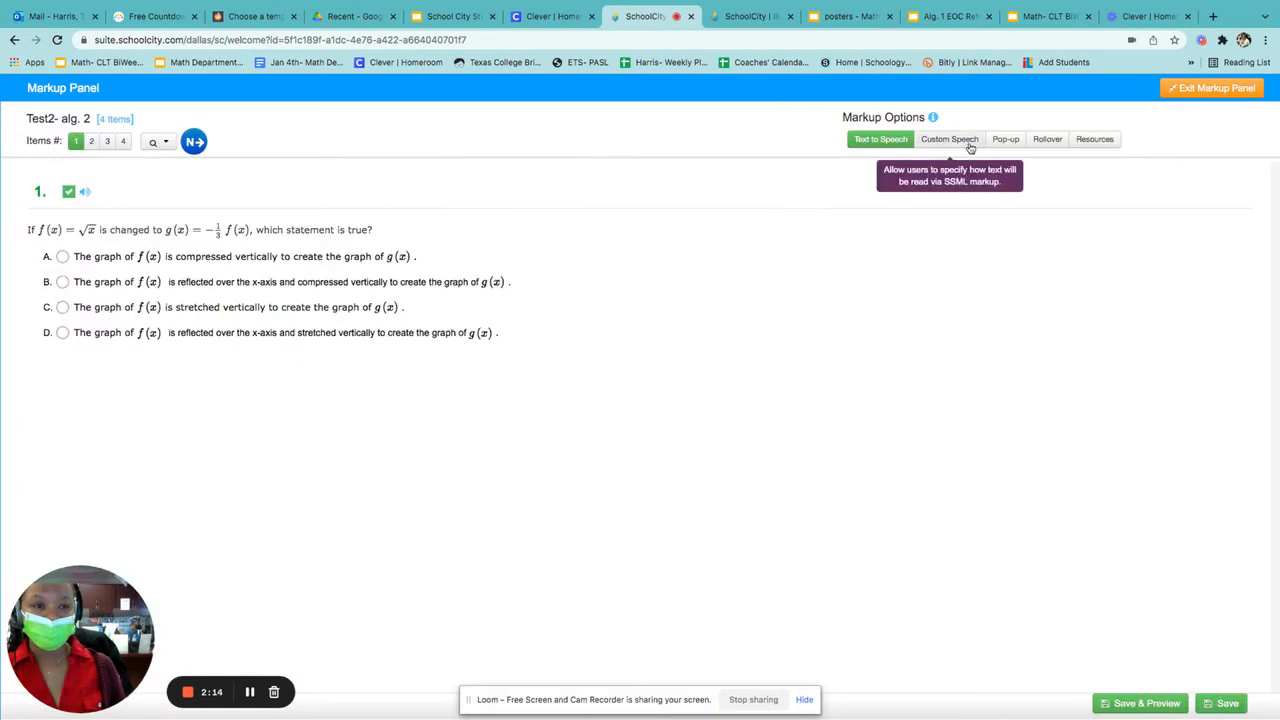
pyautogui.moveTo(1094, 139)
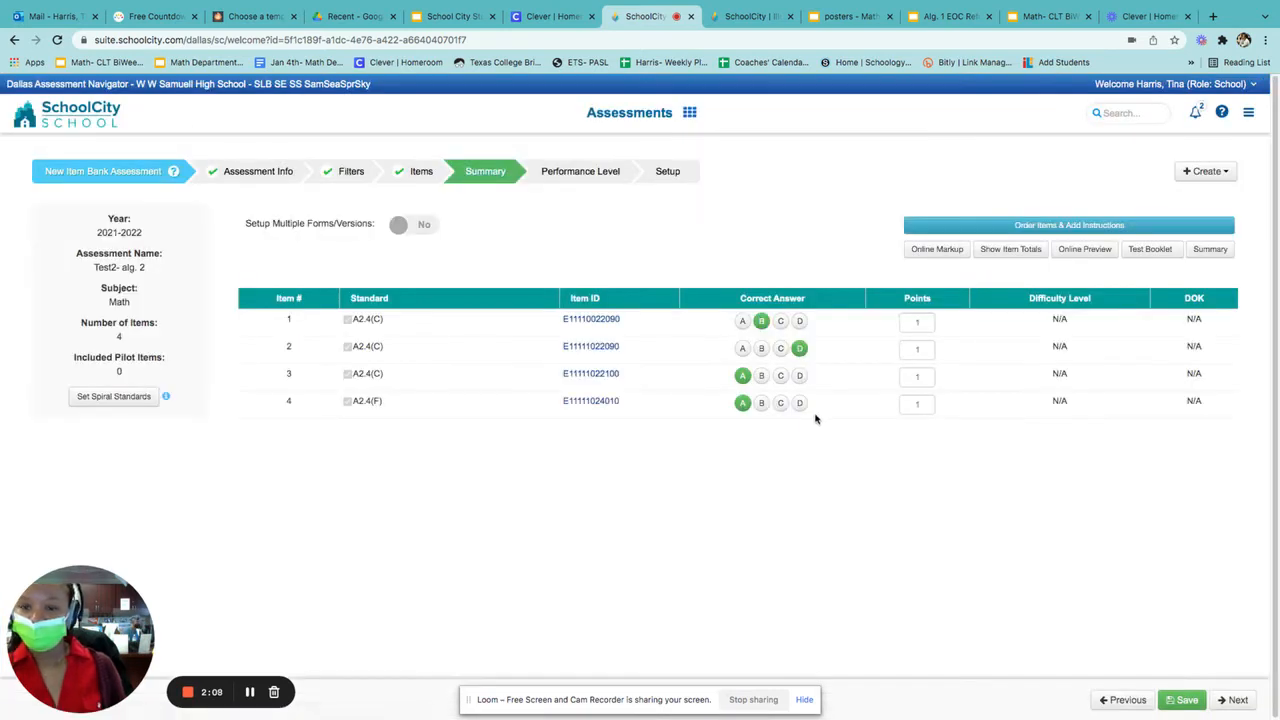
pyautogui.moveTo(1010, 267)
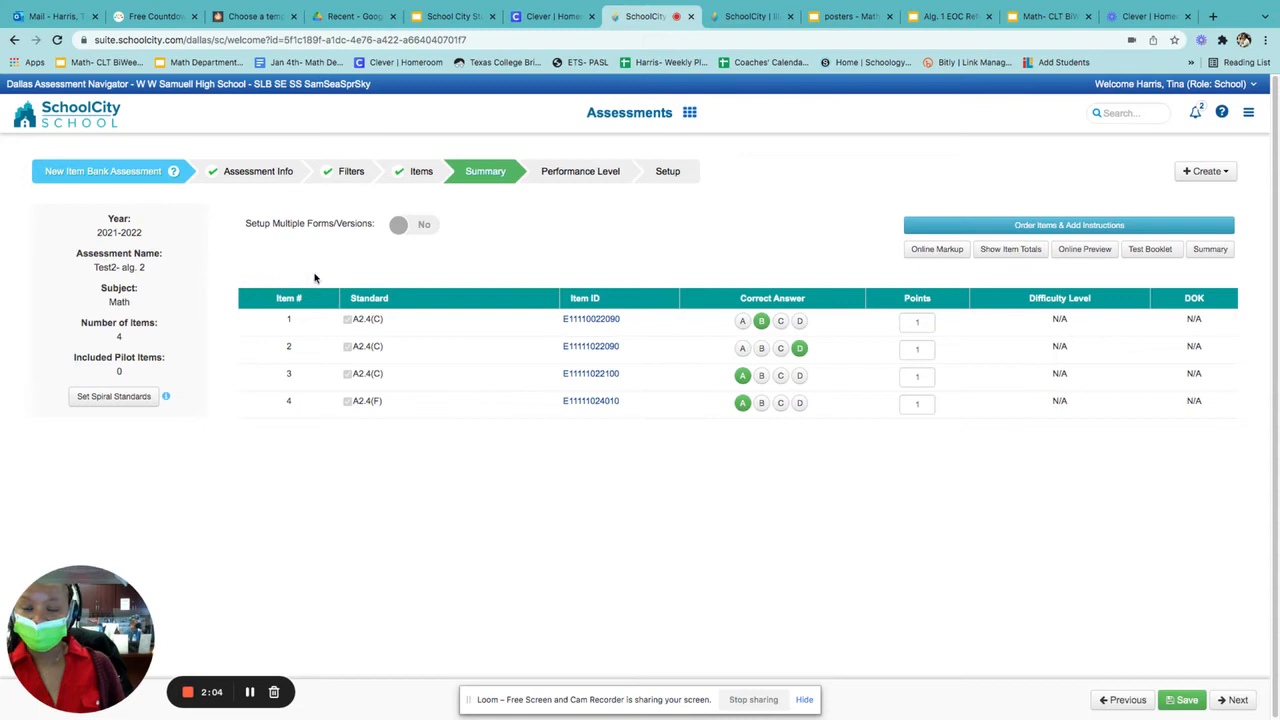
# Toggle Setup Multiple Forms/Versions back off and advance to the Performance Level step.
pyautogui.click(410, 224)
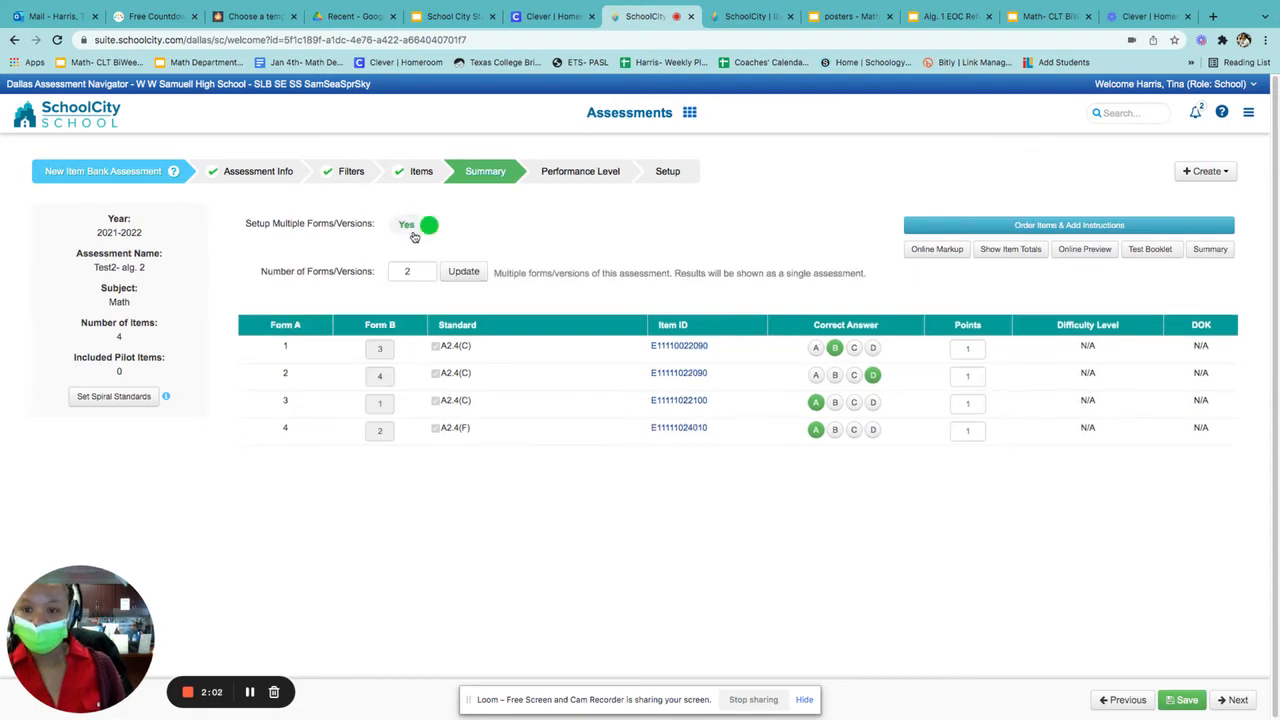
pyautogui.click(428, 224)
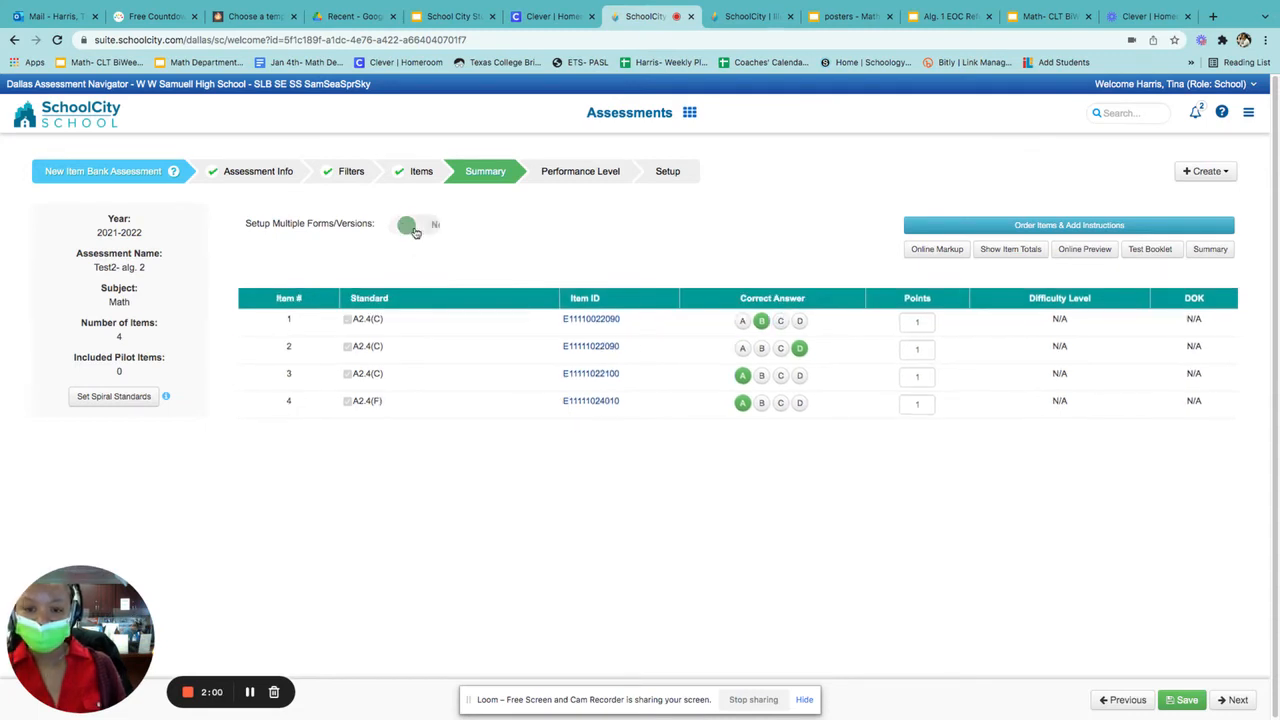
pyautogui.click(407, 224)
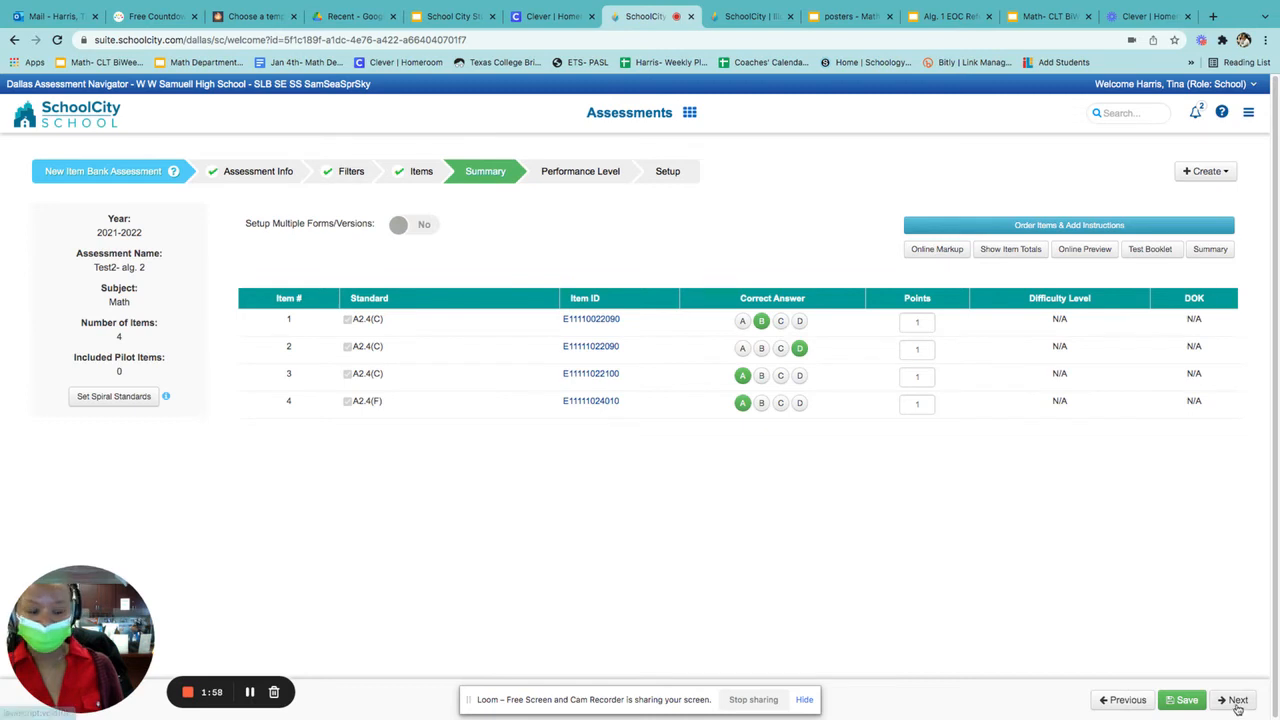
pyautogui.click(1237, 699)
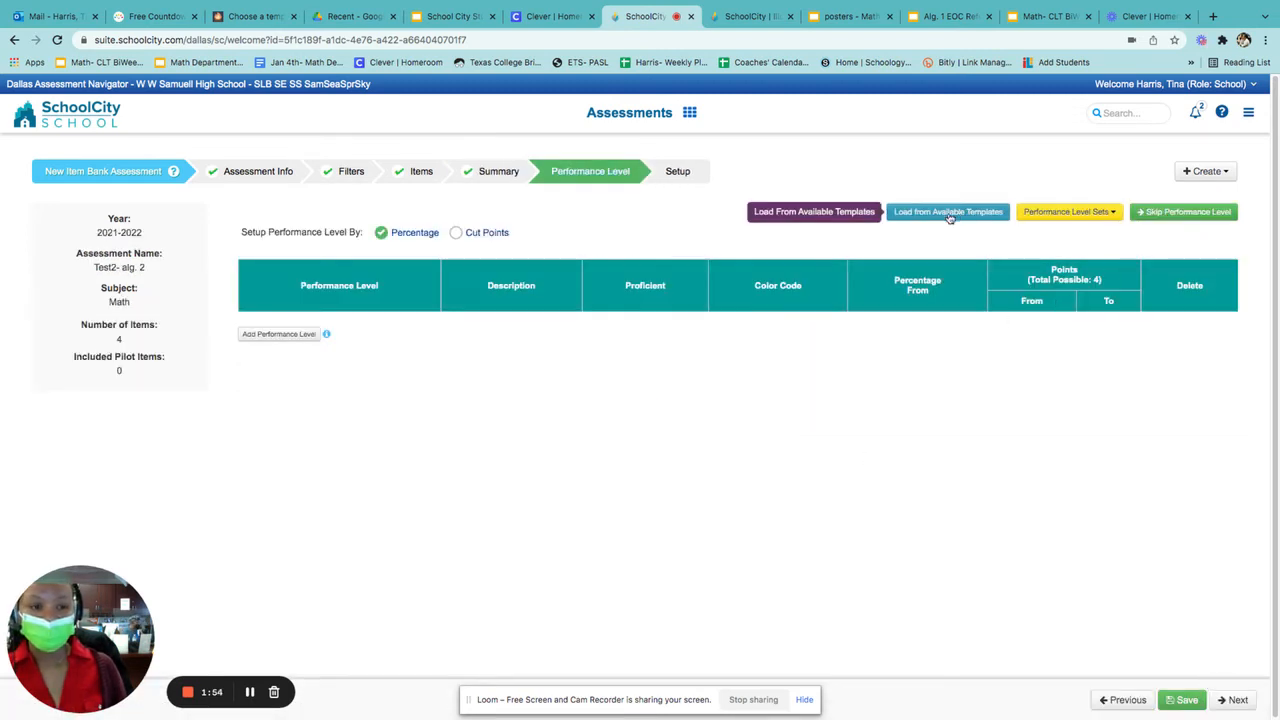
# Apply the ACP template: Did Not Pass, C, B, A at 0/70/80/90 percent.
pyautogui.click(947, 211)
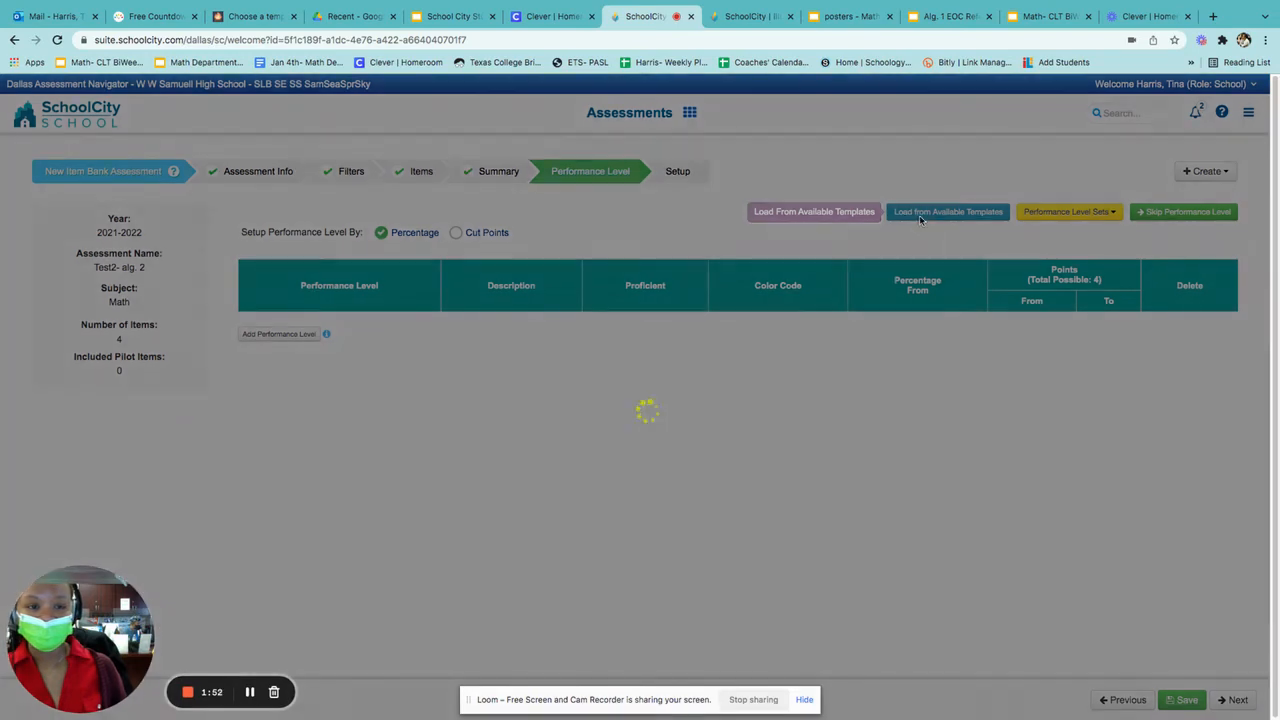
pyautogui.click(947, 211)
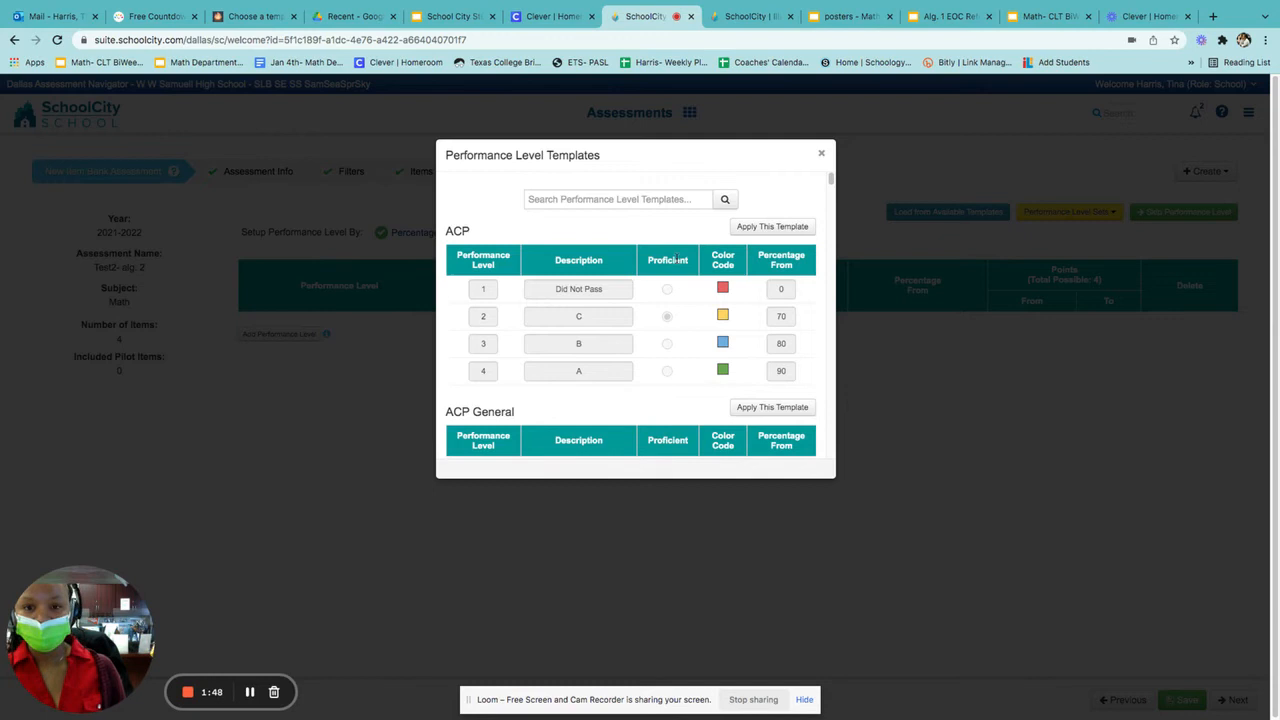
pyautogui.moveTo(627, 270)
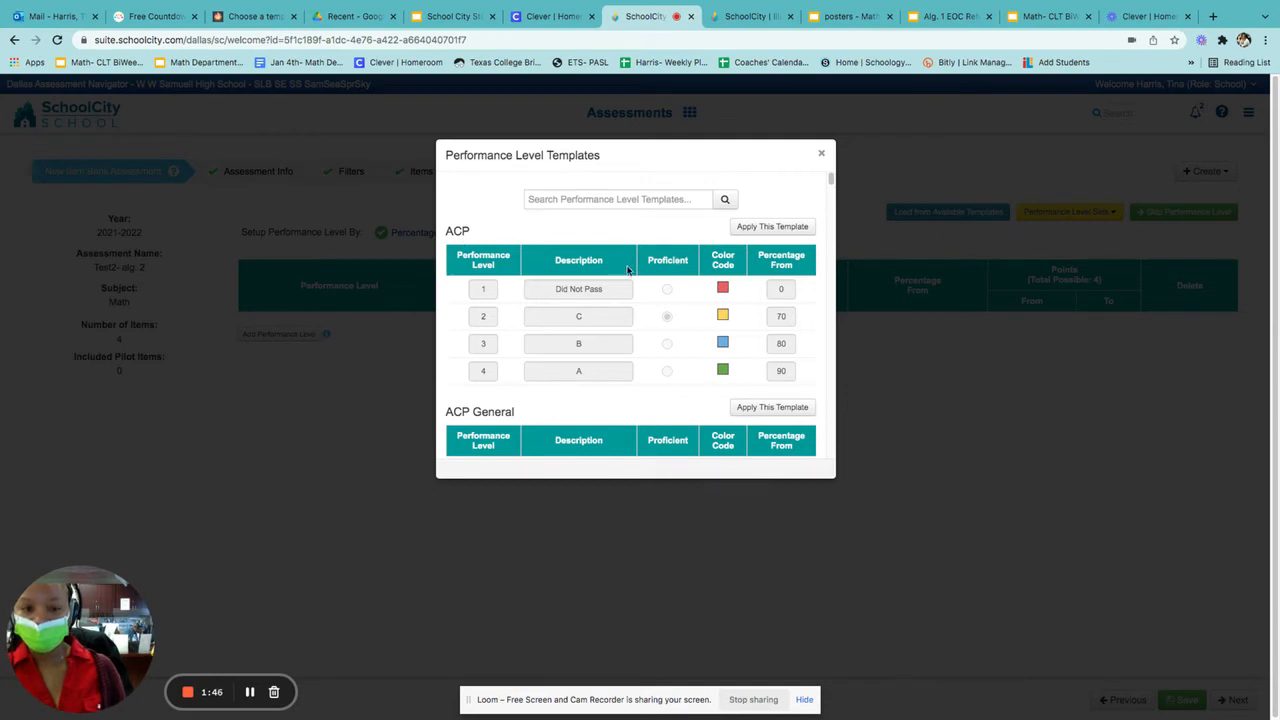
pyautogui.moveTo(771, 334)
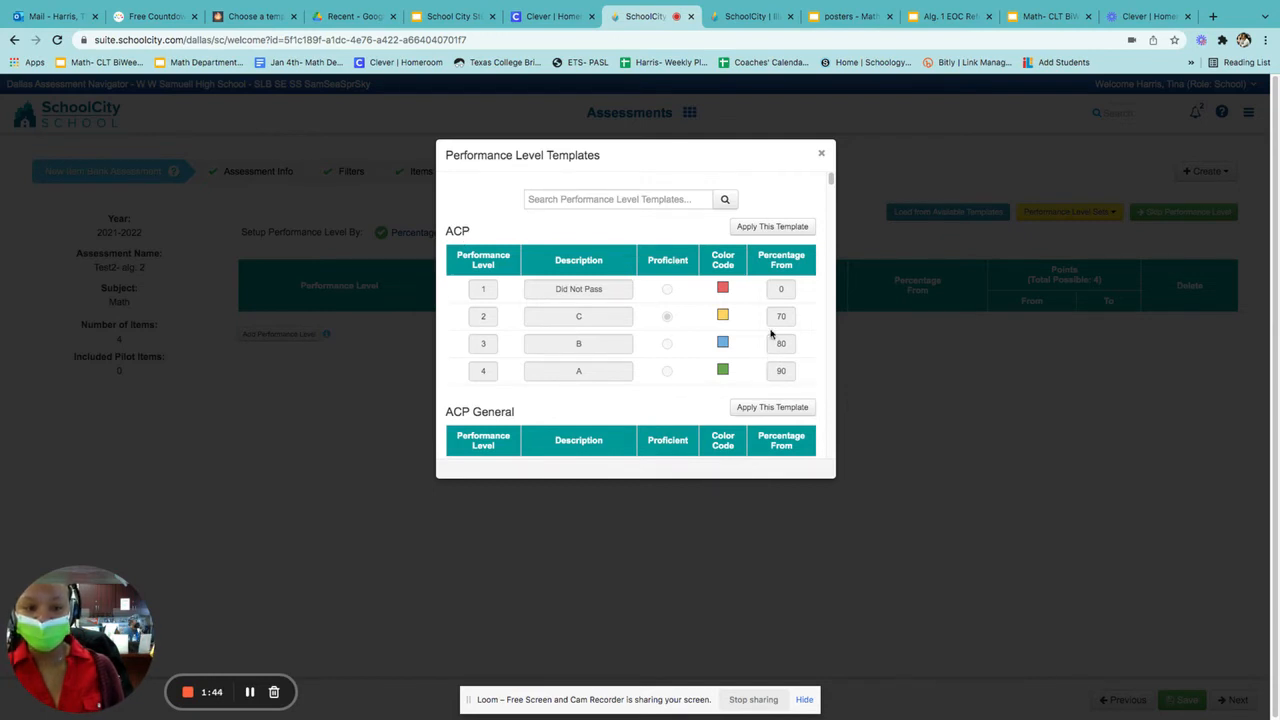
pyautogui.click(772, 226)
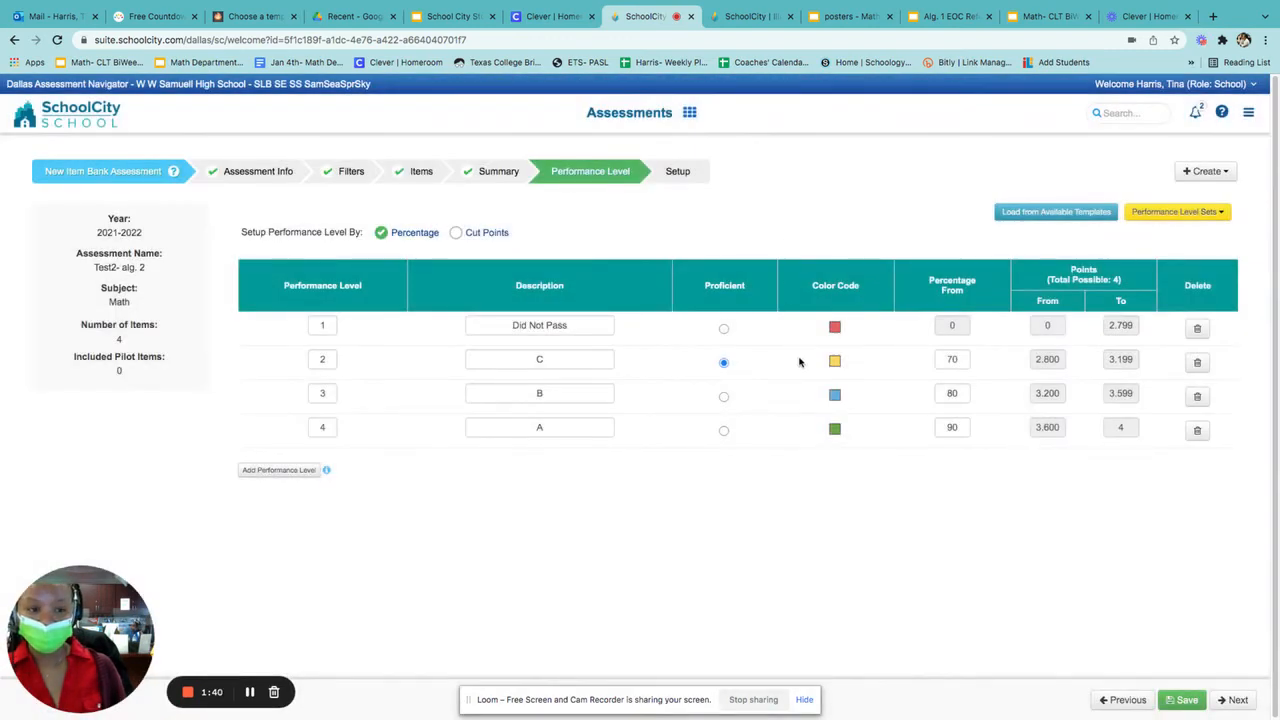
pyautogui.moveTo(952, 564)
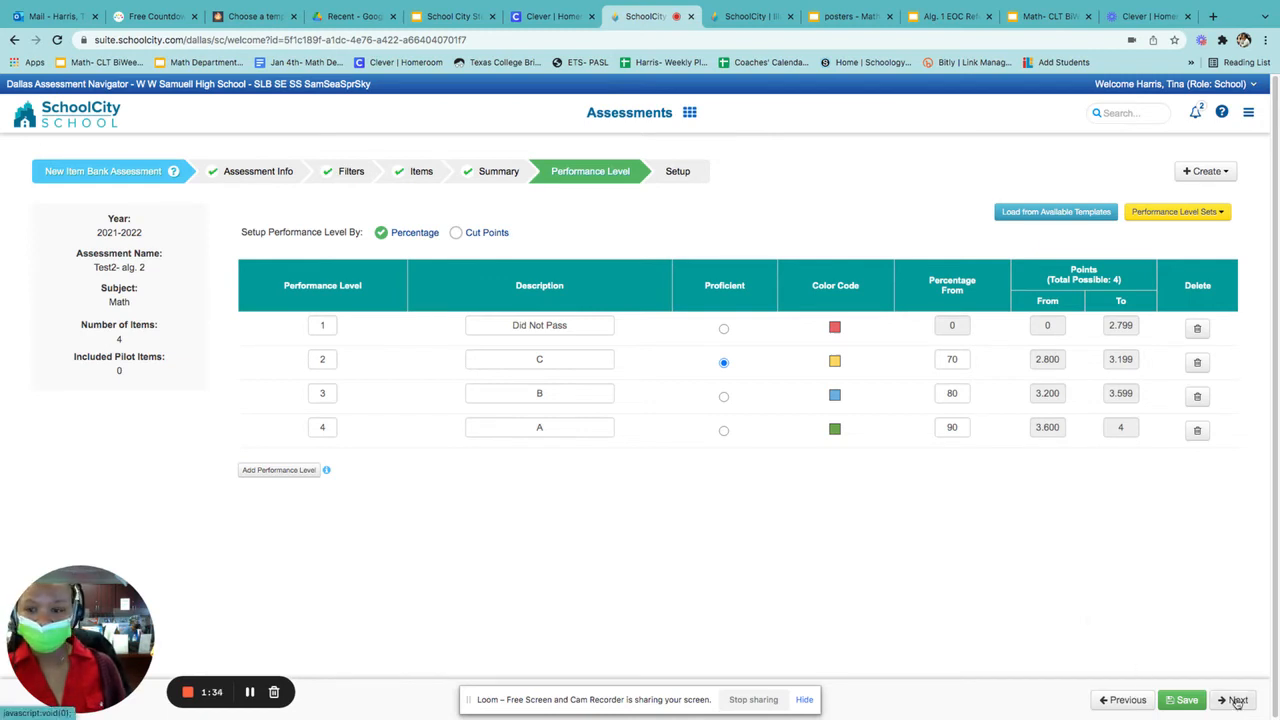
# Advance to Setup, show Online Settings, and enable Display Timer under Properties.
pyautogui.click(1233, 699)
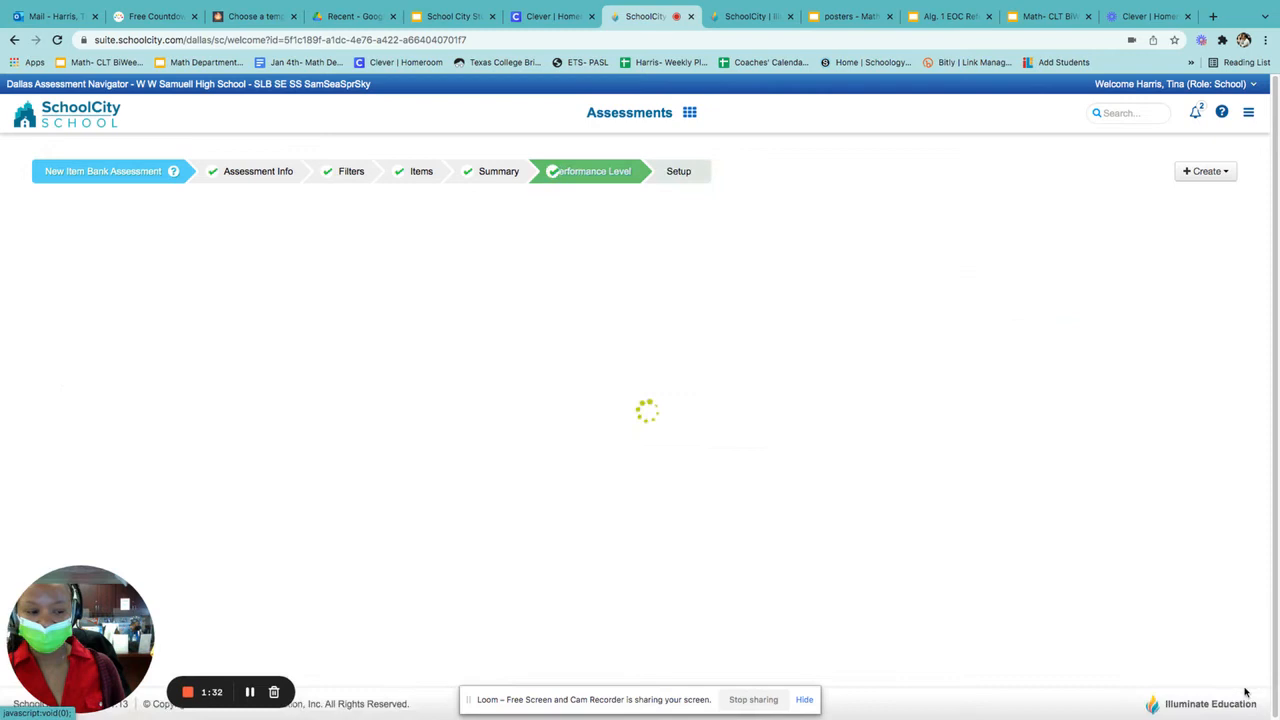
pyautogui.click(687, 171)
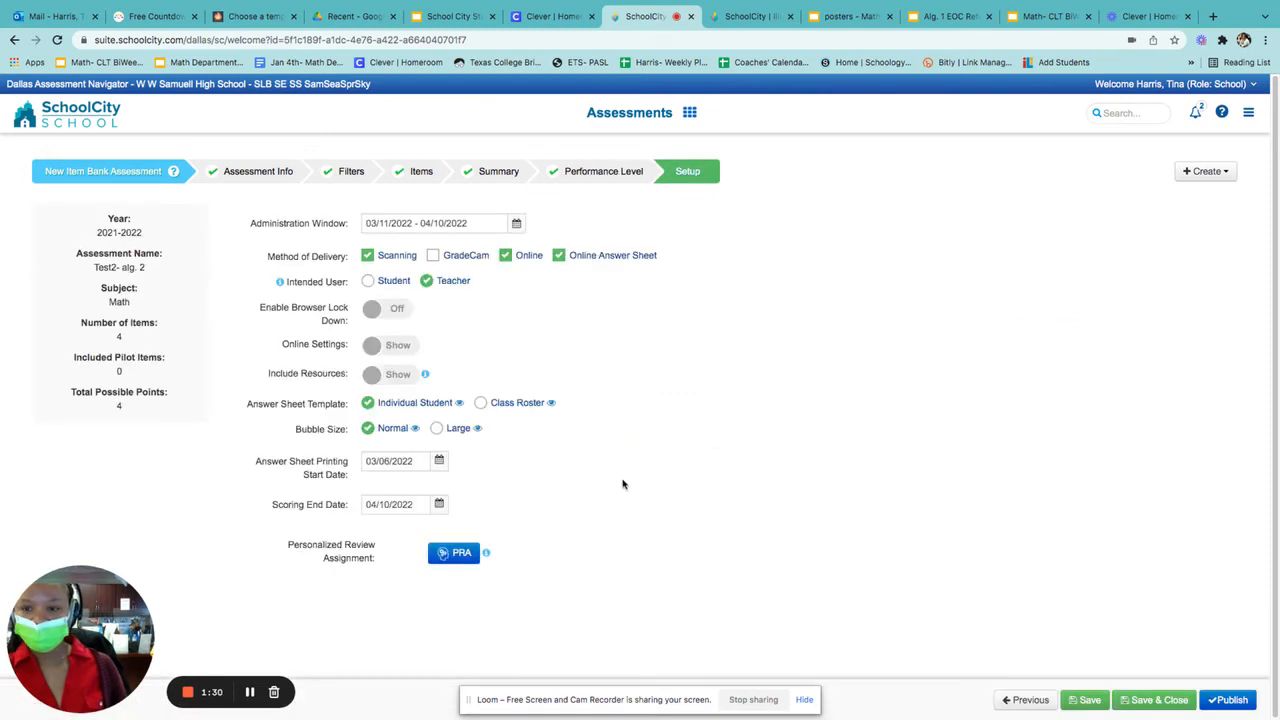
pyautogui.moveTo(490, 258)
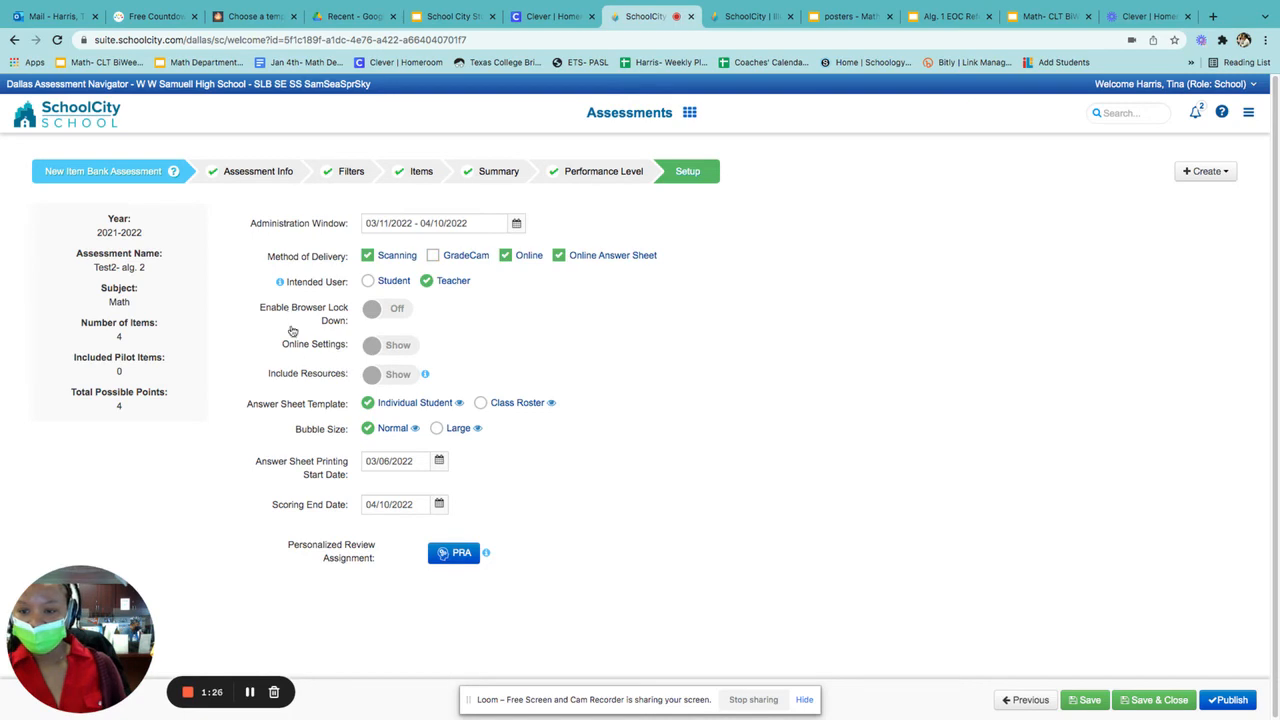
pyautogui.click(398, 345)
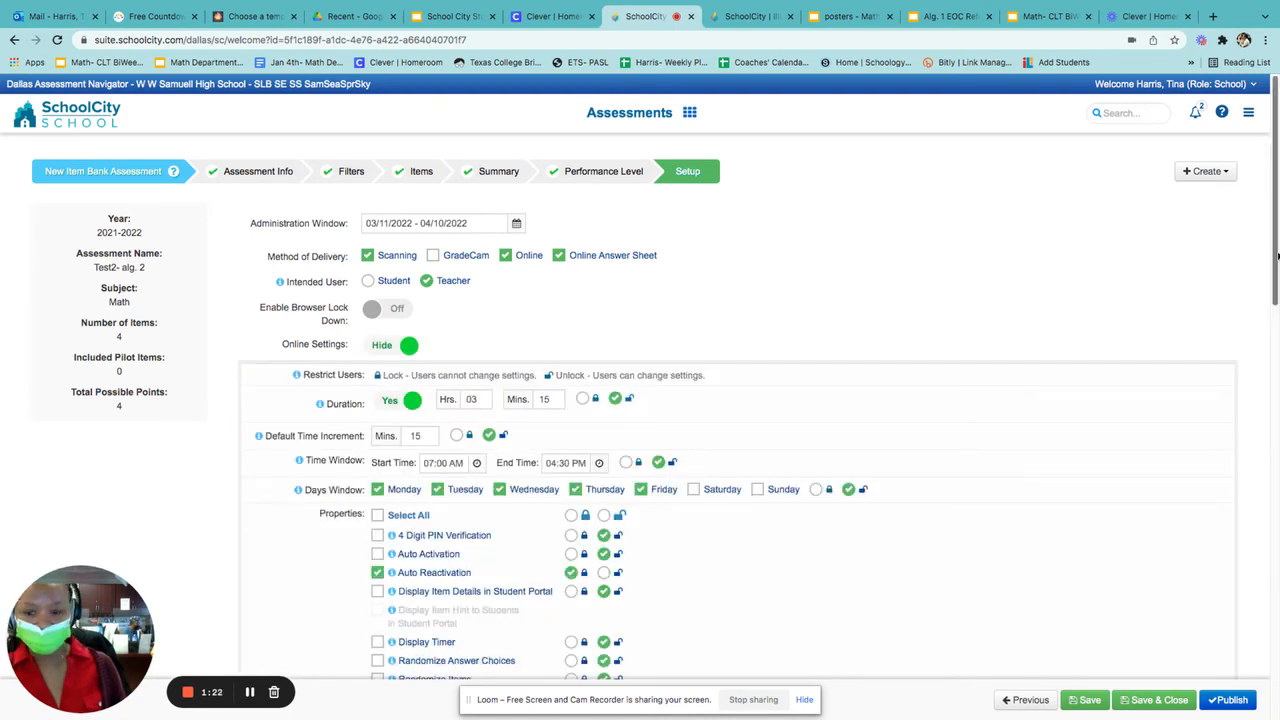
pyautogui.scroll(-3)
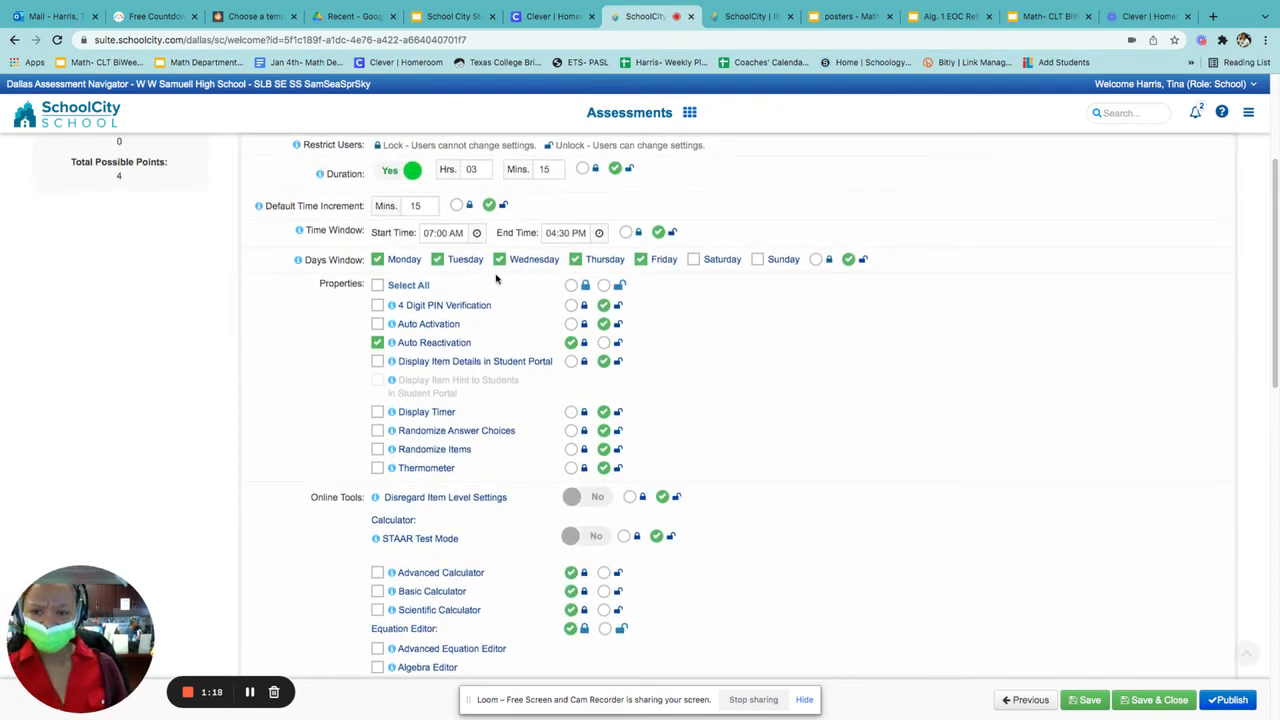
pyautogui.moveTo(1183, 405)
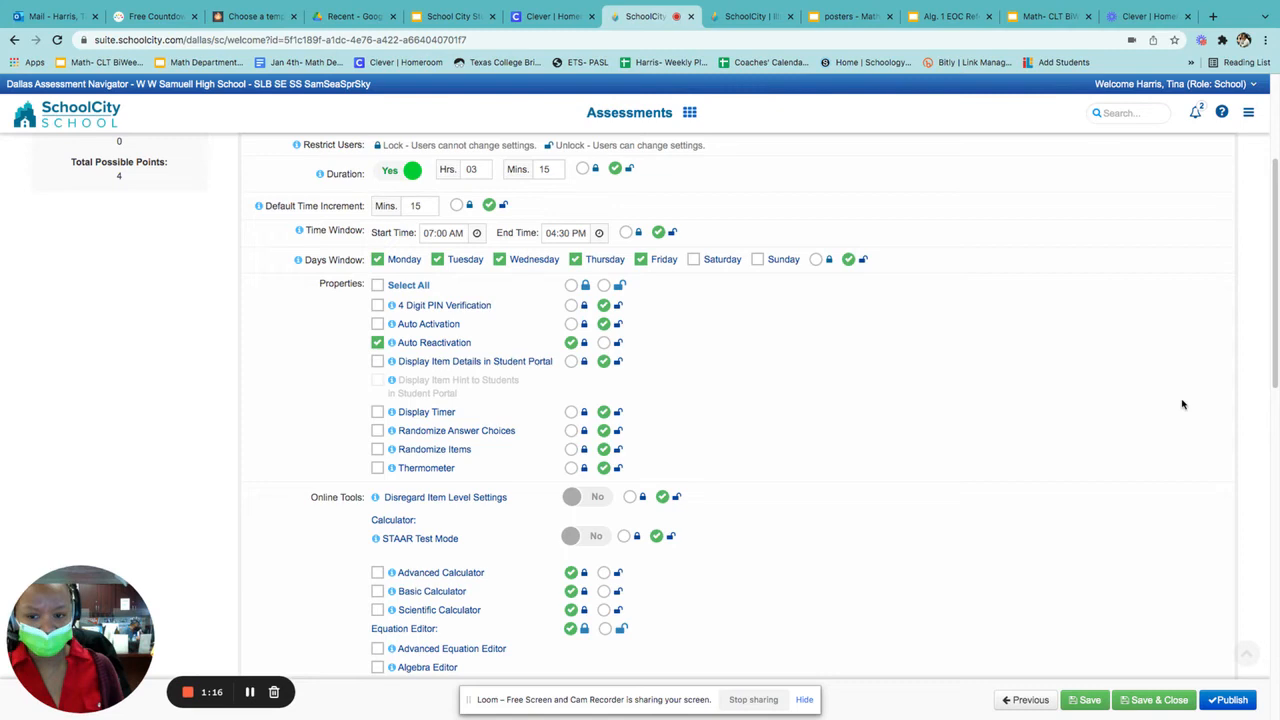
pyautogui.scroll(-3)
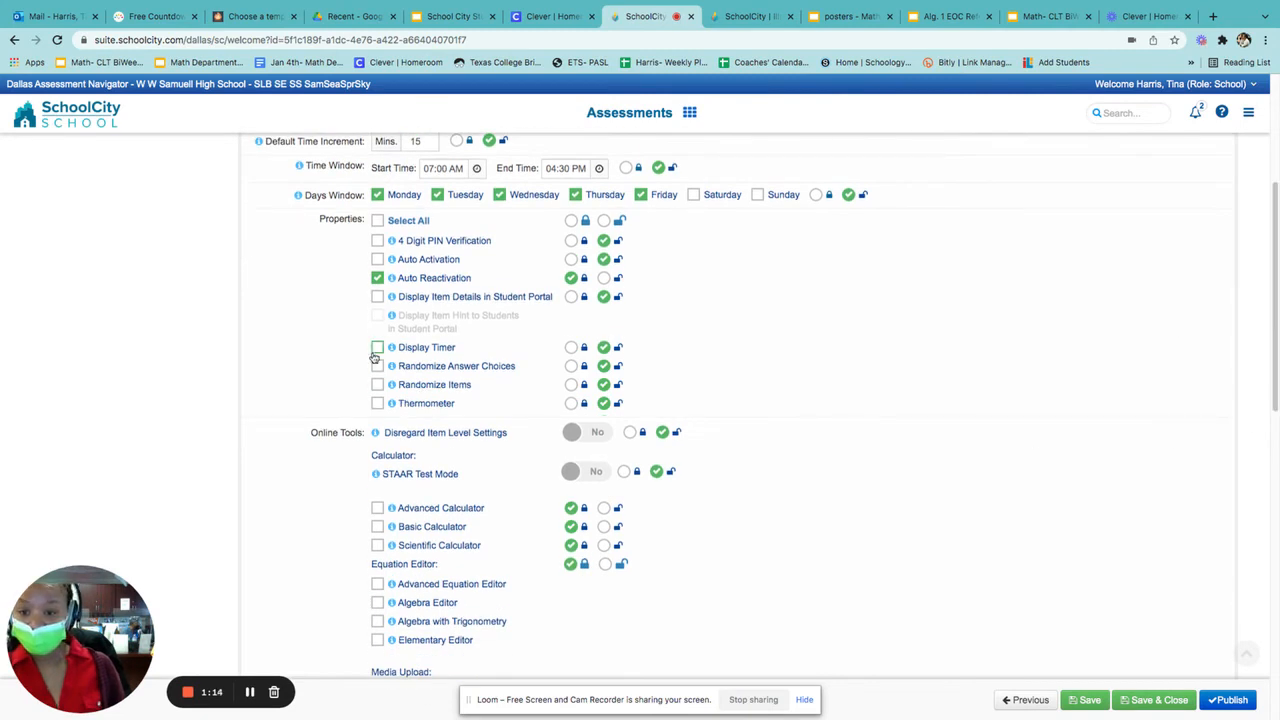
pyautogui.click(377, 347)
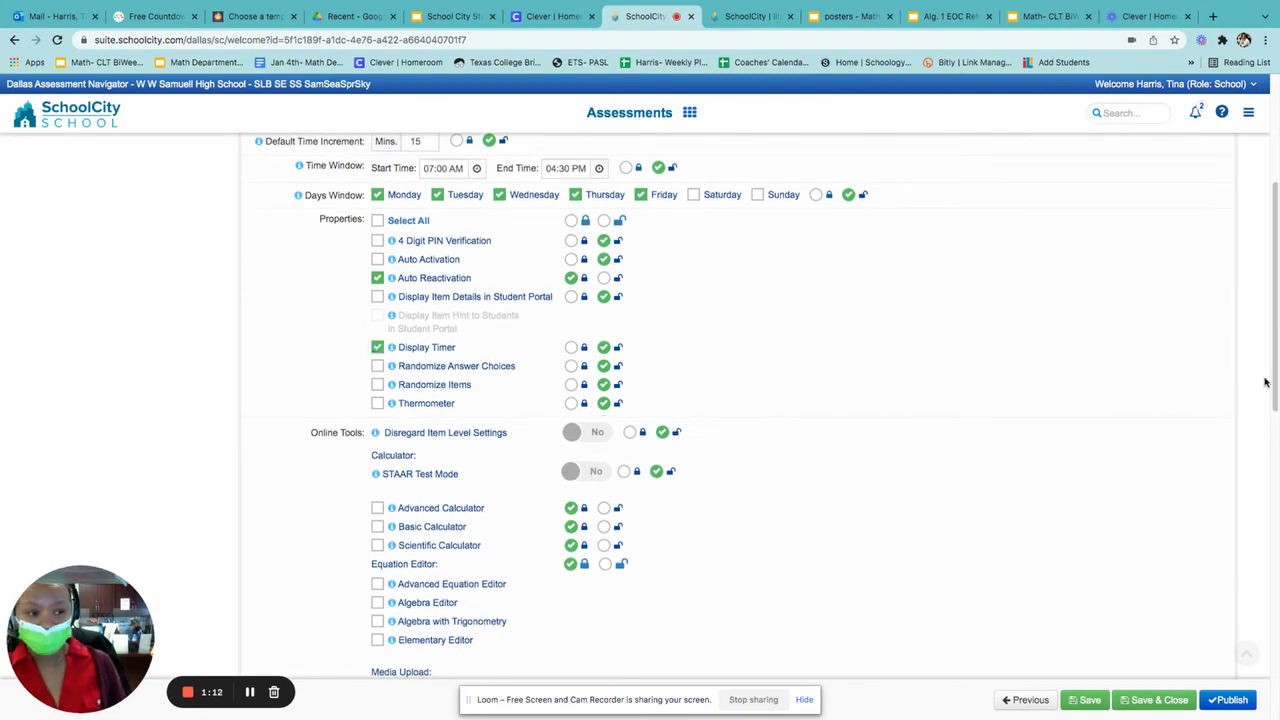
pyautogui.scroll(-3)
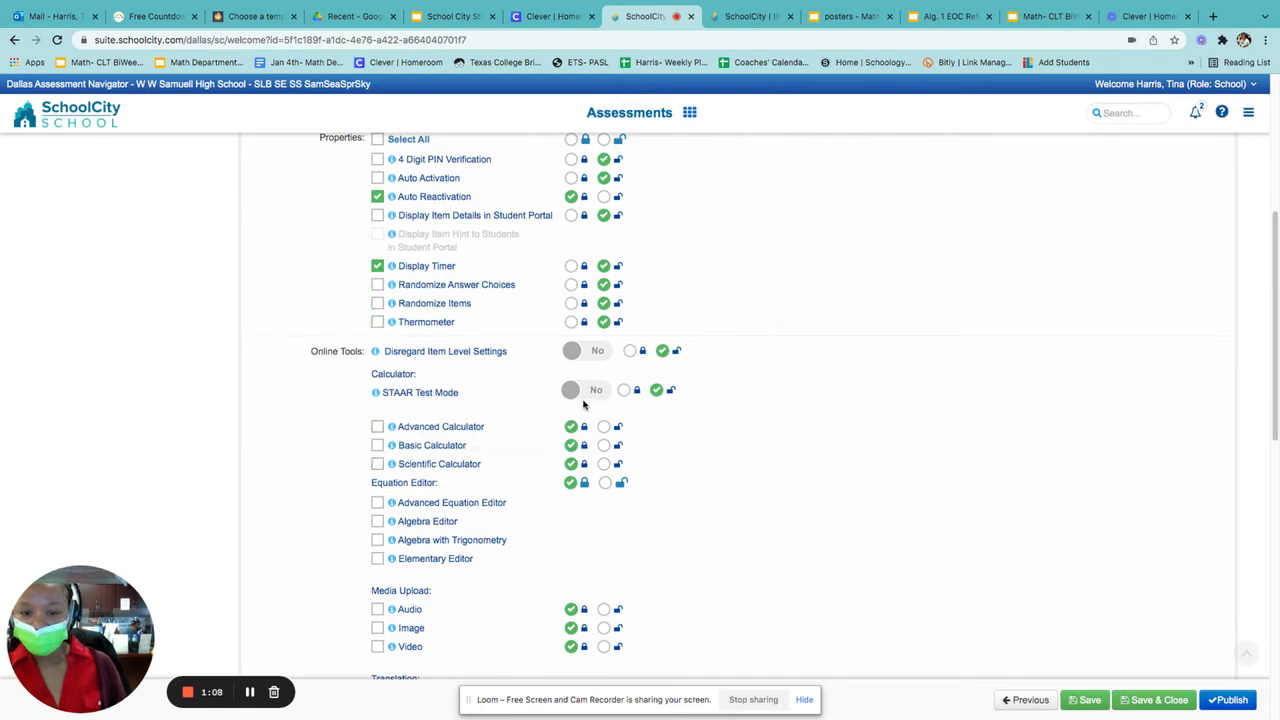
# Switch STAAR Test Mode to Yes and allow the advanced and scientific calculators.
pyautogui.click(585, 390)
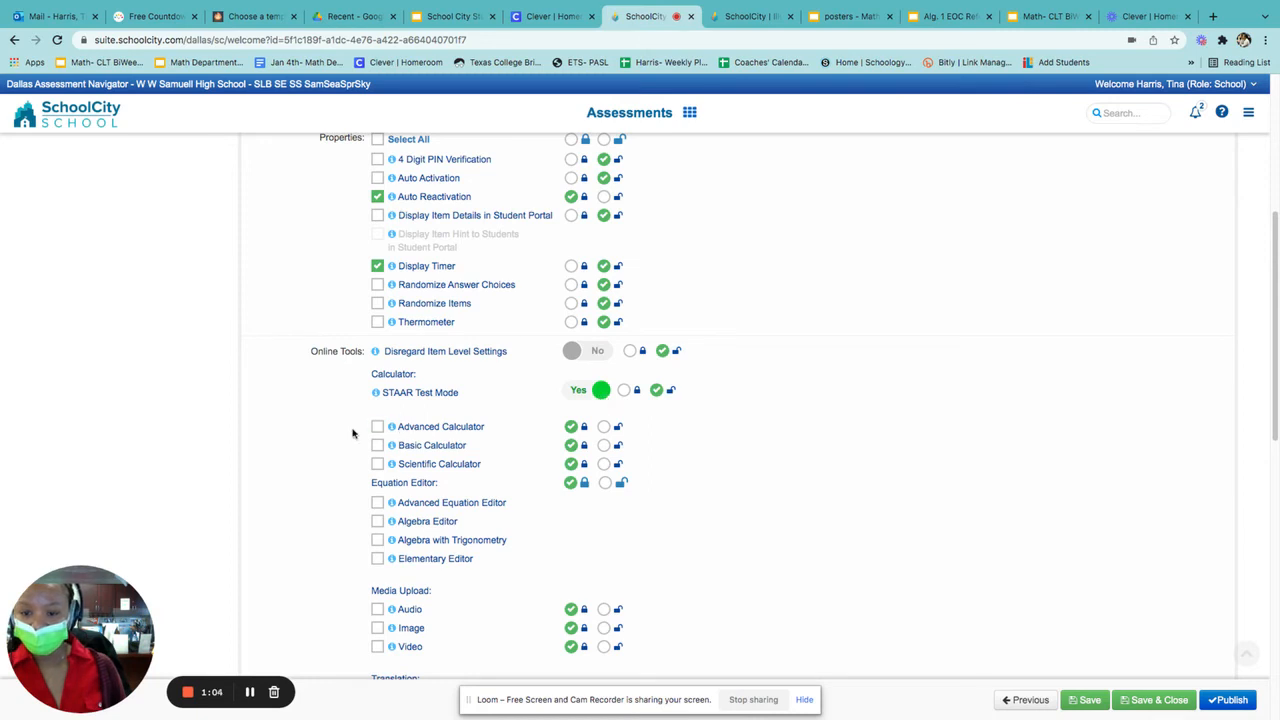
pyautogui.click(377, 463)
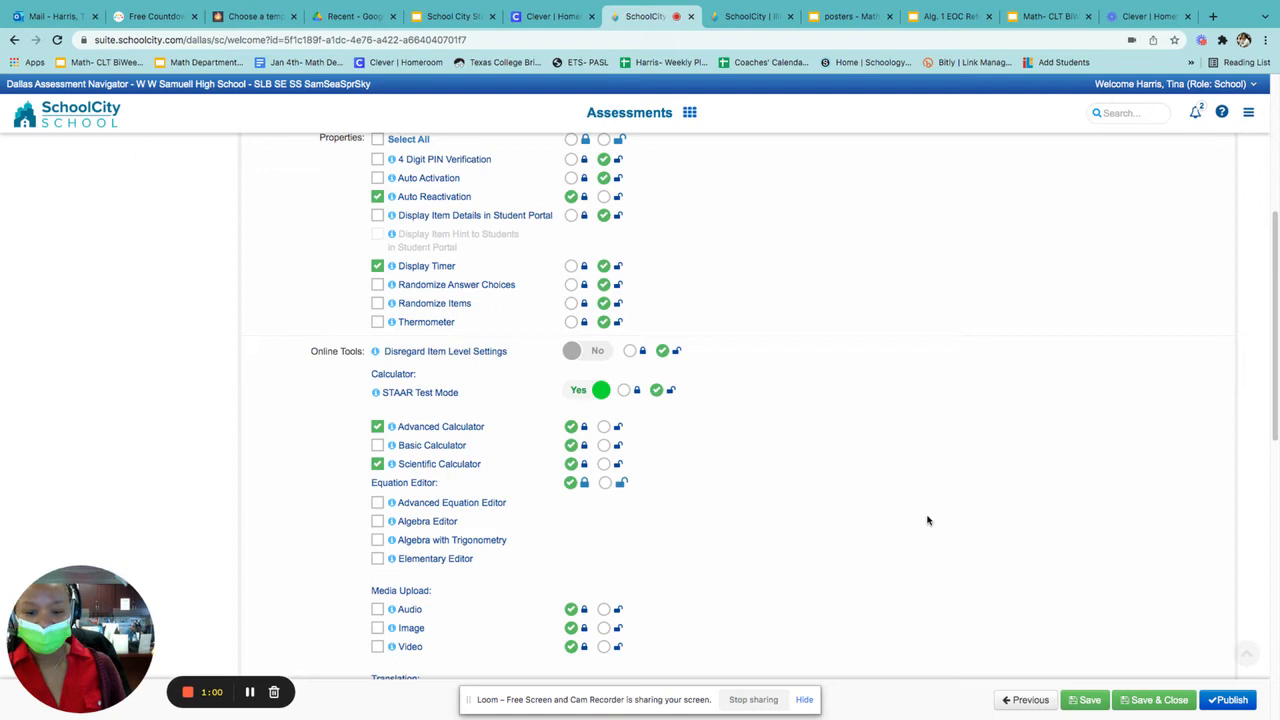
pyautogui.scroll(-3)
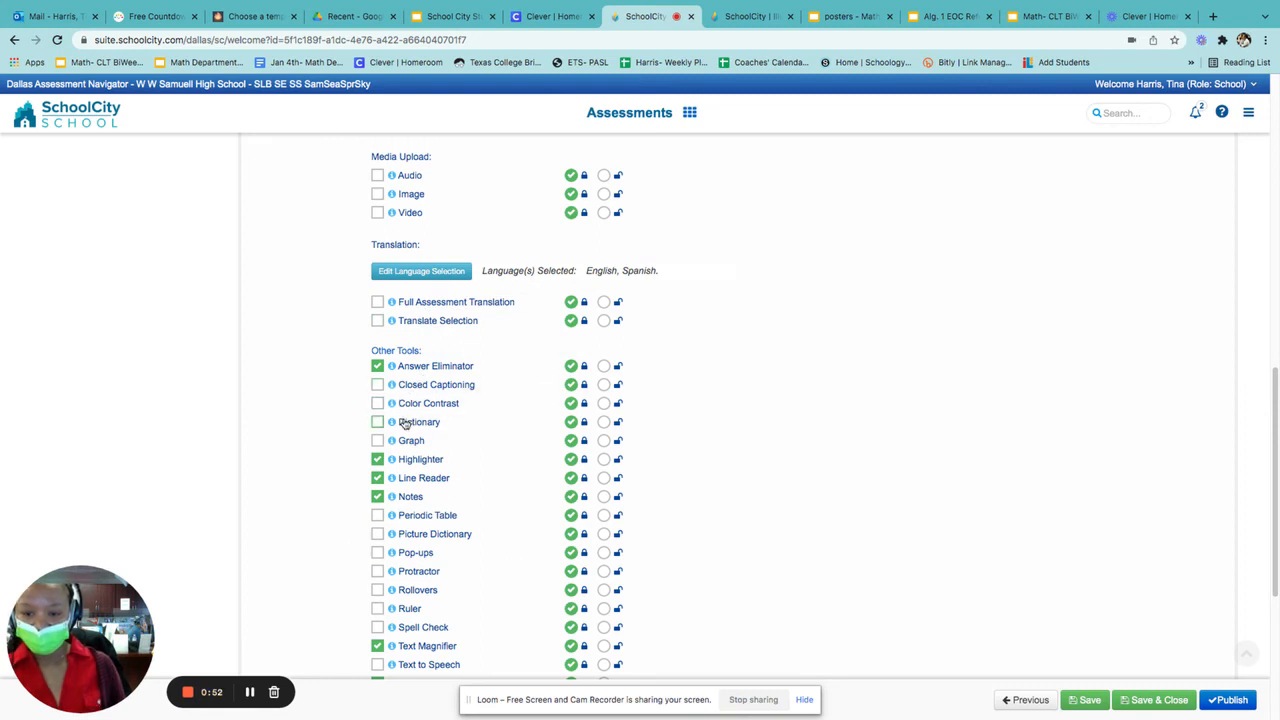
# Check Color Contrast and Pop-ups under Other Tools for students.
pyautogui.click(377, 403)
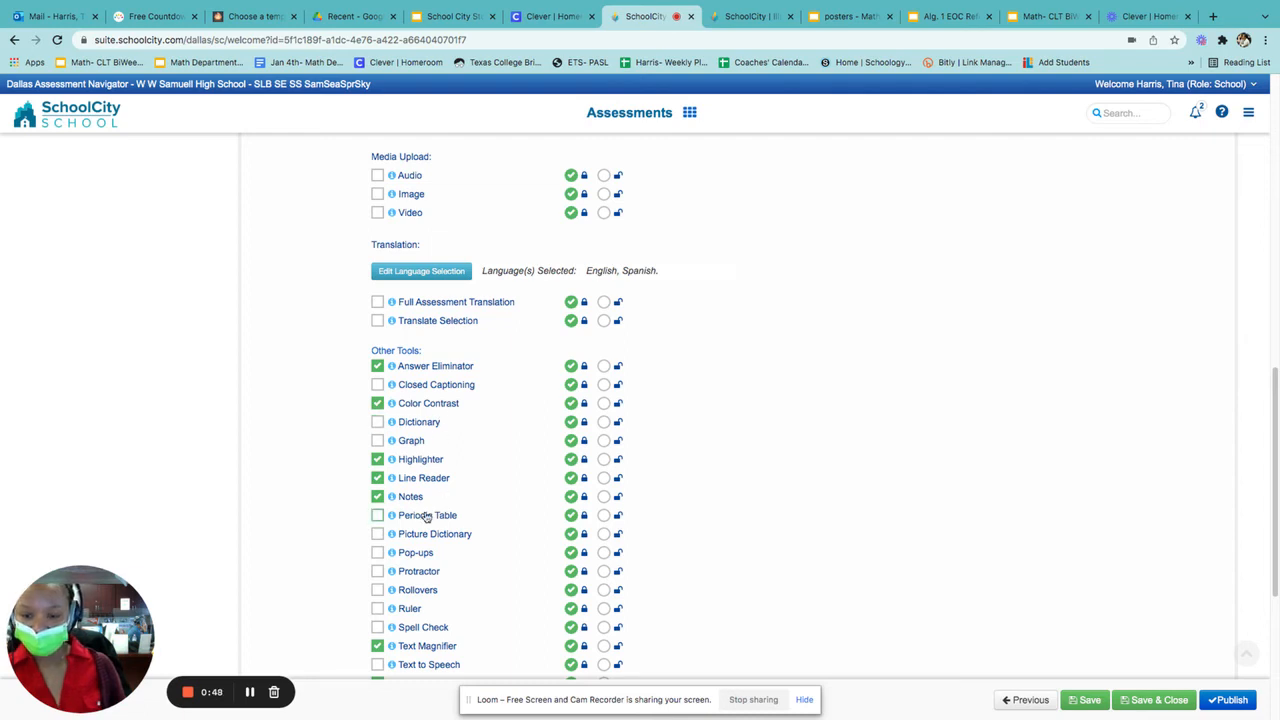
pyautogui.click(377, 552)
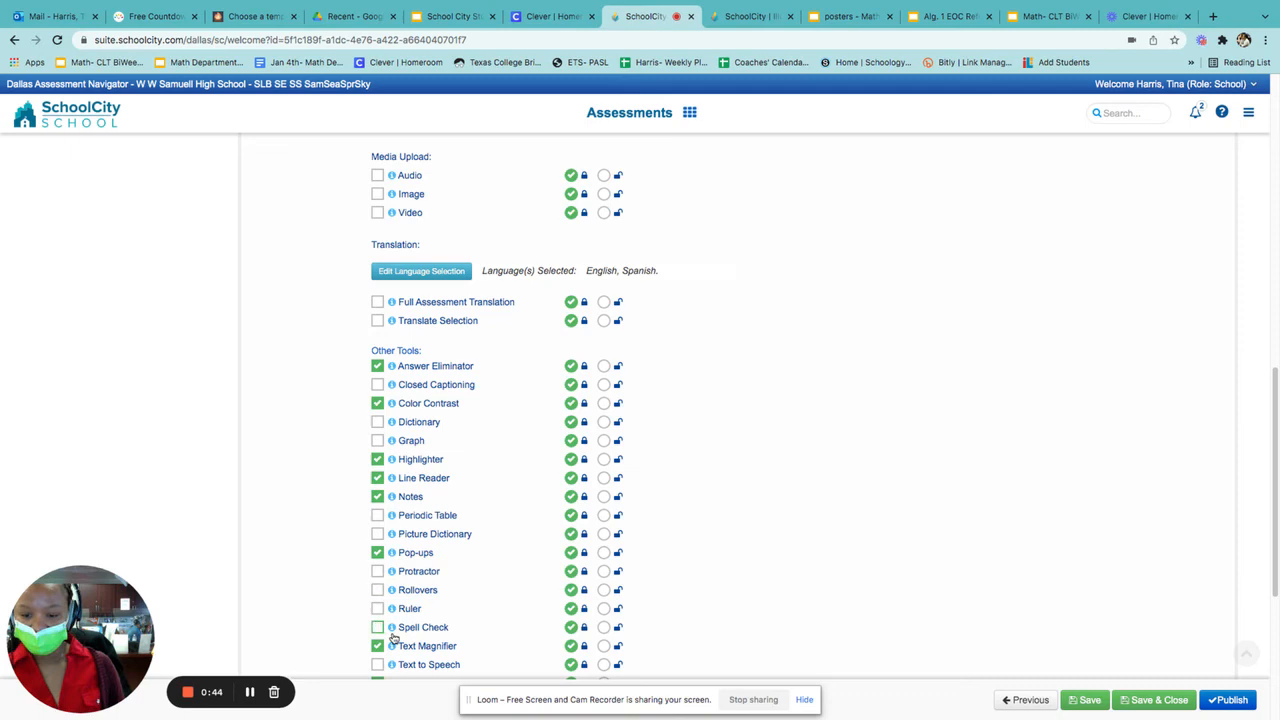
pyautogui.scroll(-3)
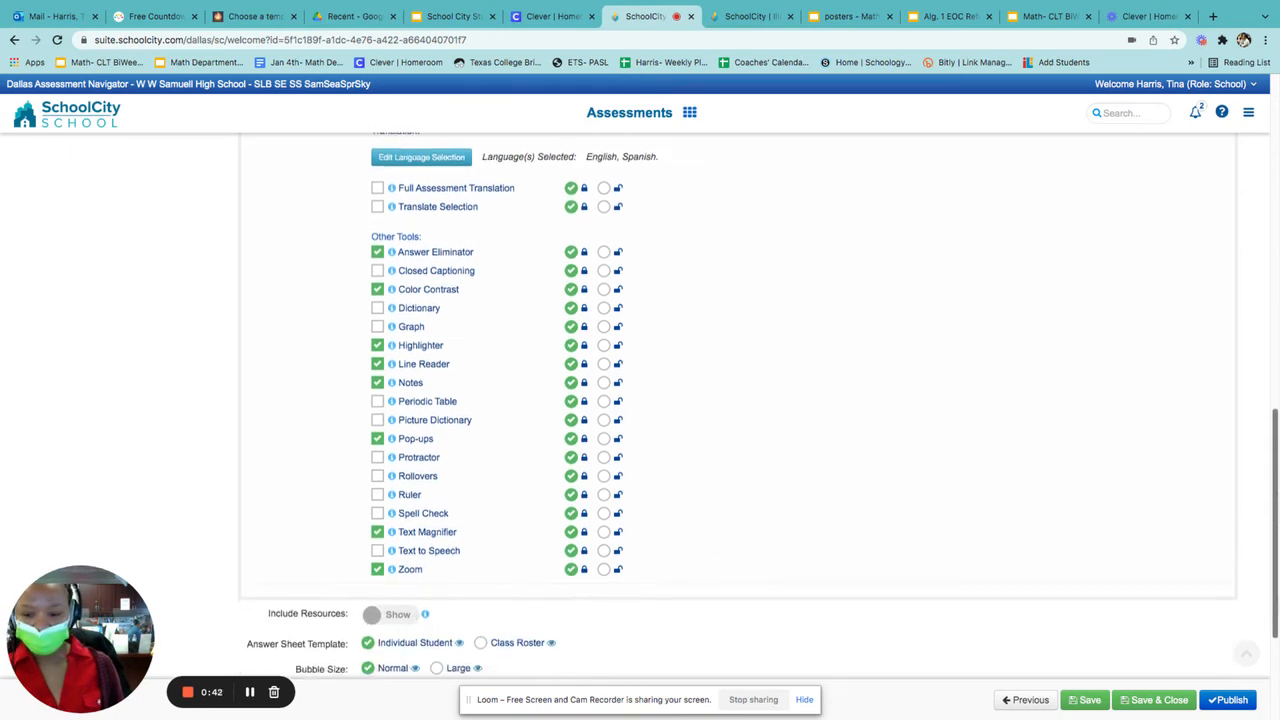
pyautogui.scroll(-3)
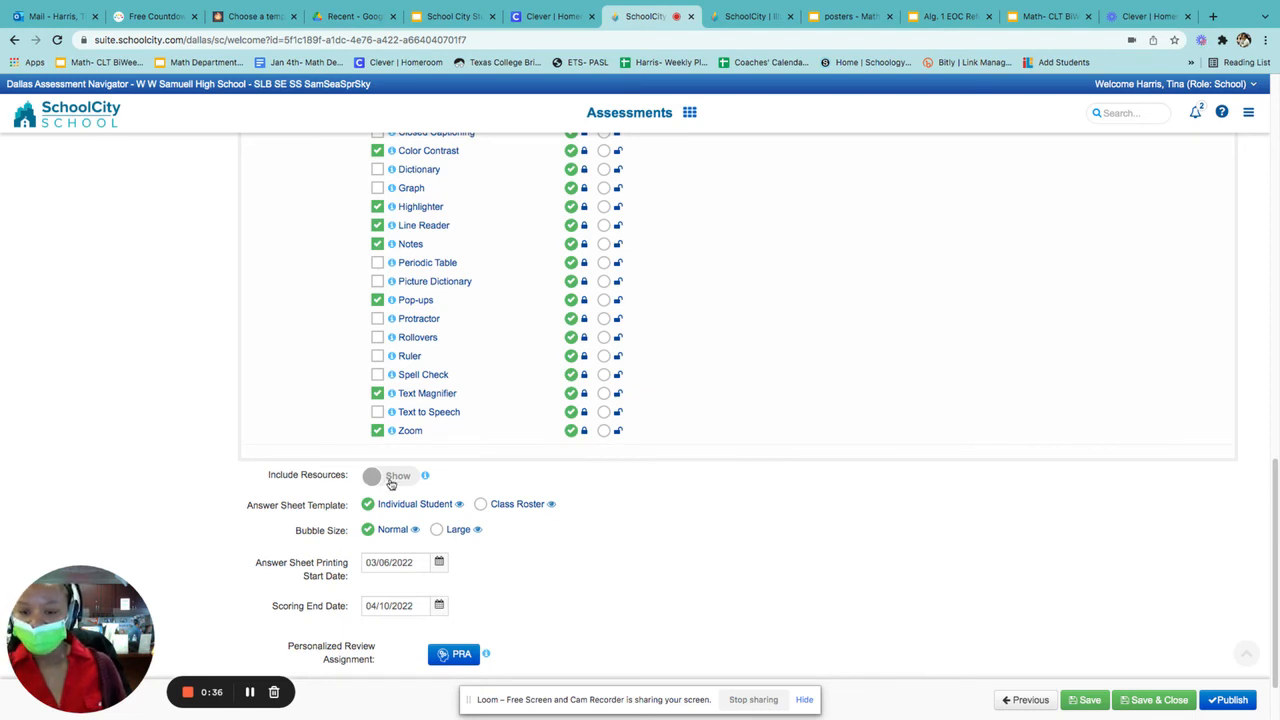
pyautogui.click(390, 475)
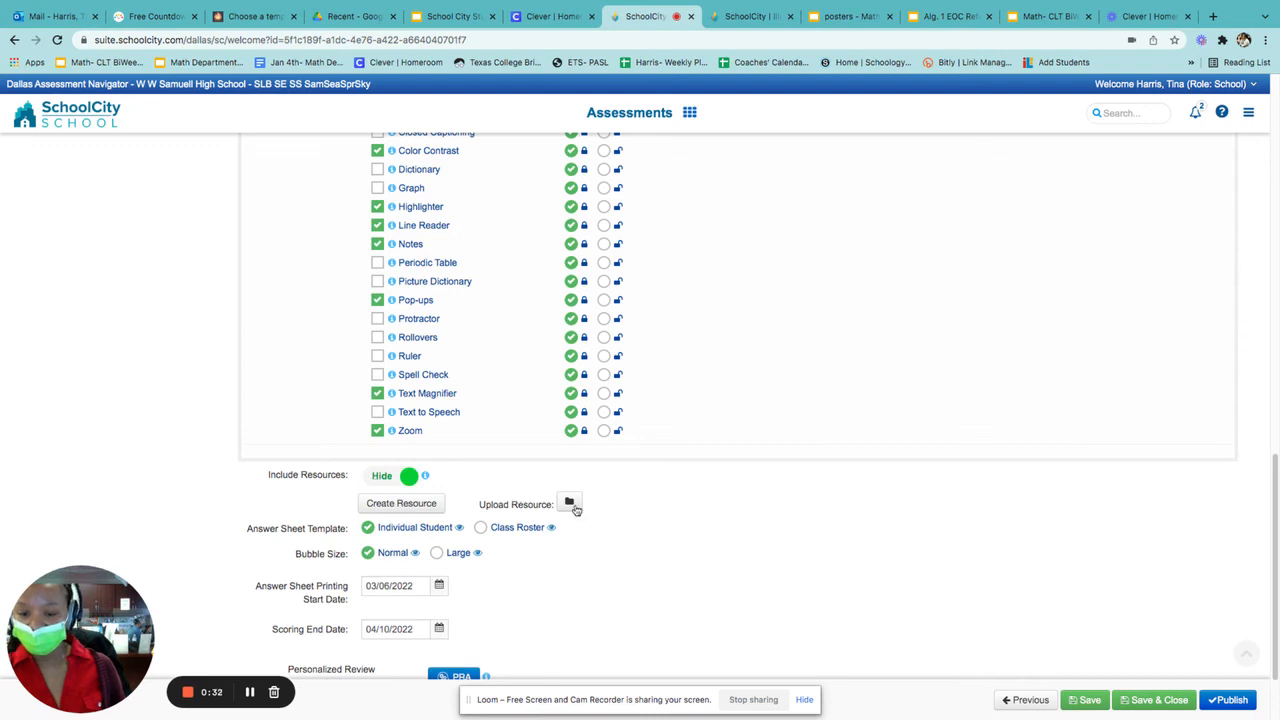
pyautogui.click(409, 475)
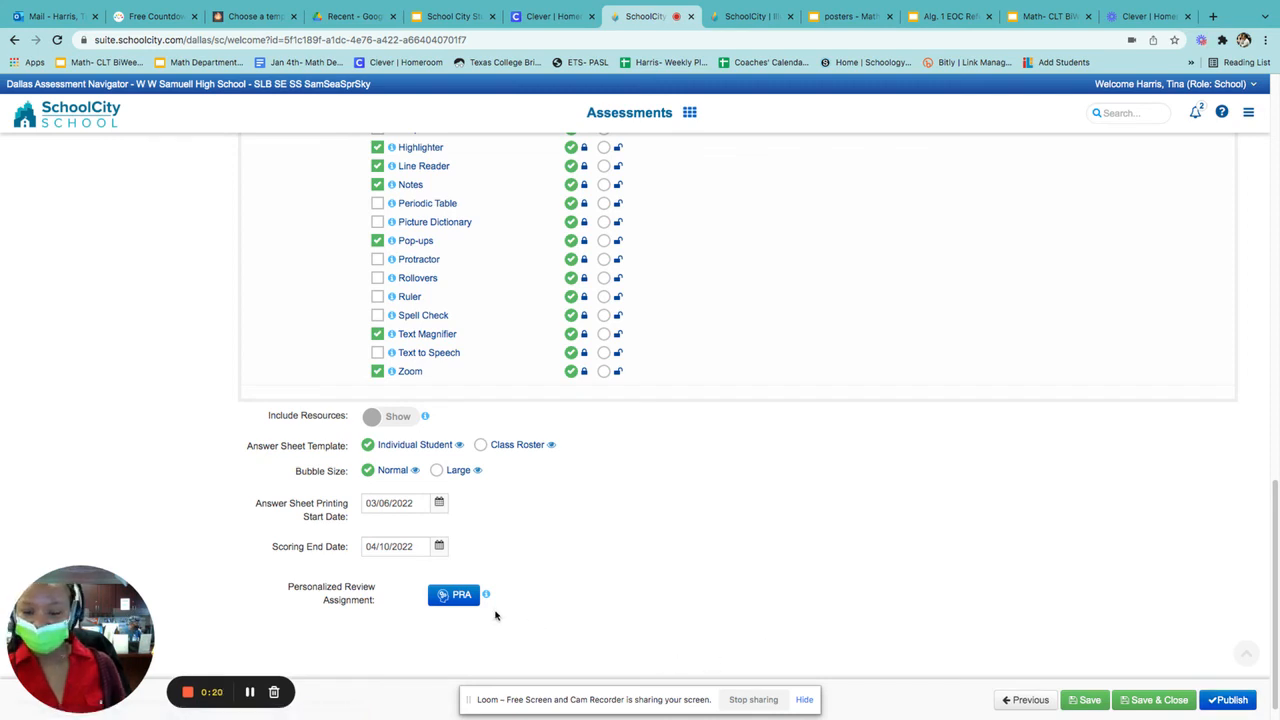
# View the Test2- alg. 2 Personalized Review Assignment tab, then return to assessment setup.
pyautogui.click(453, 594)
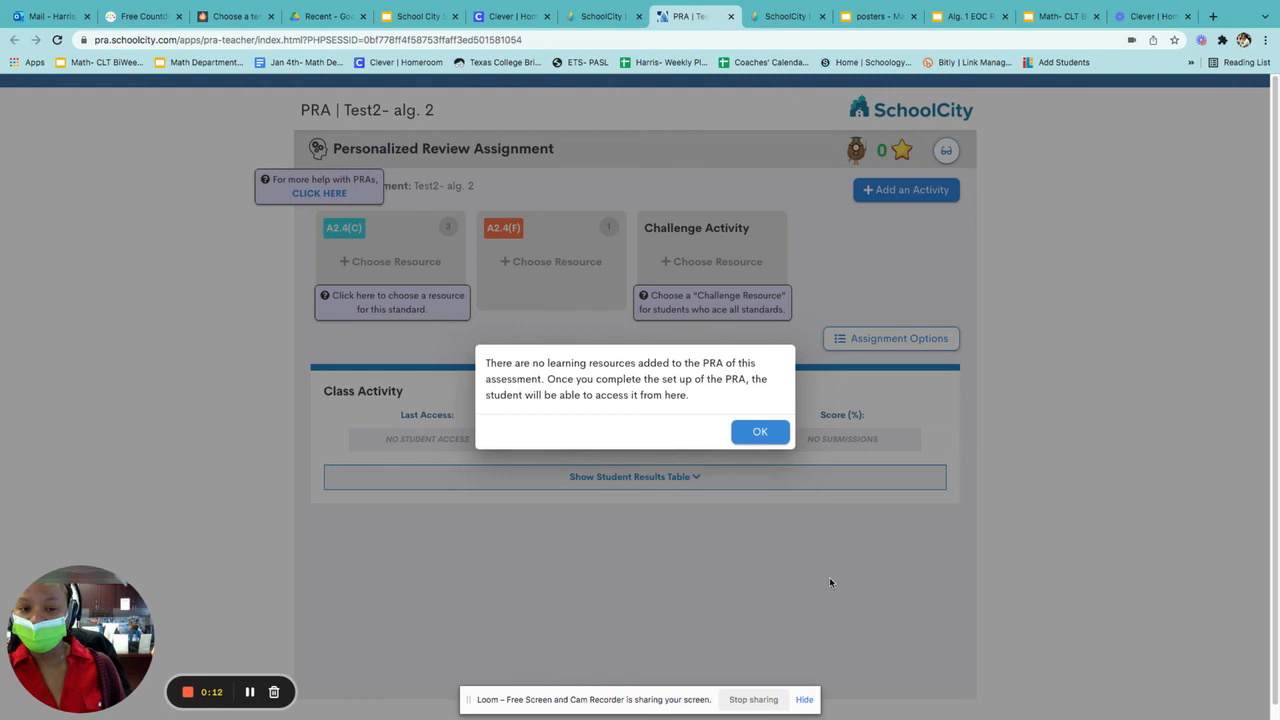
pyautogui.click(600, 16)
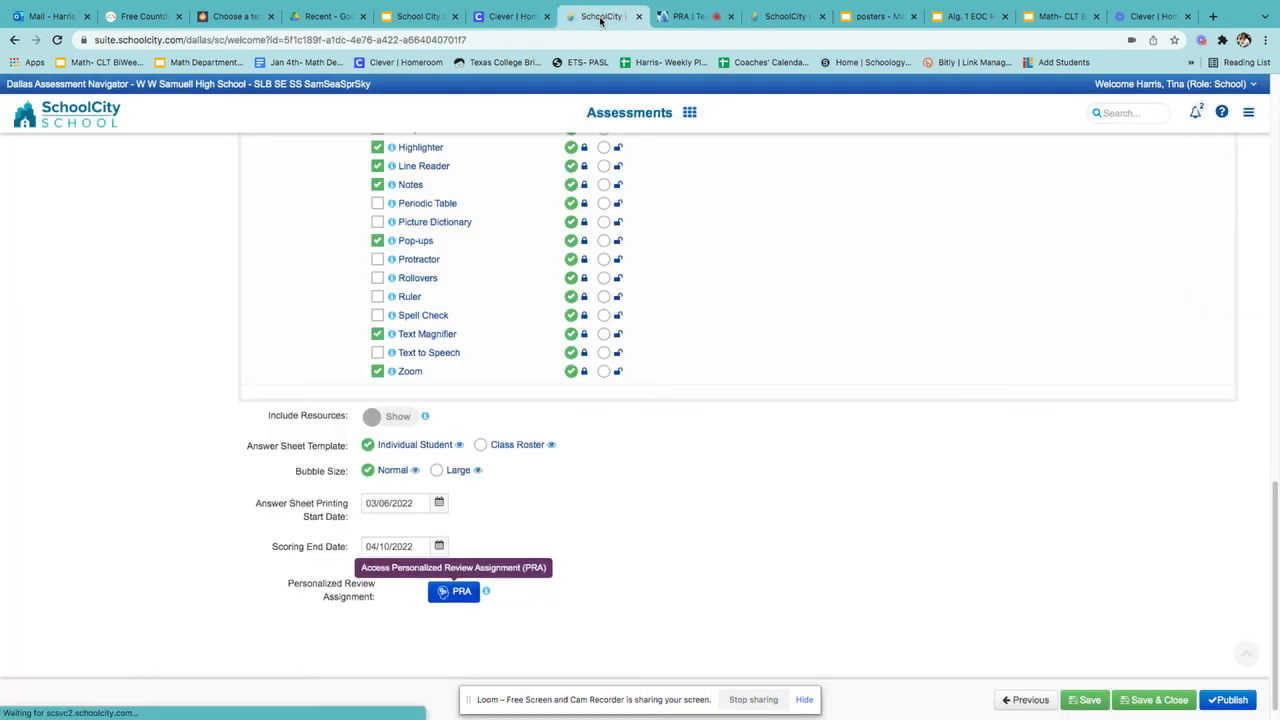